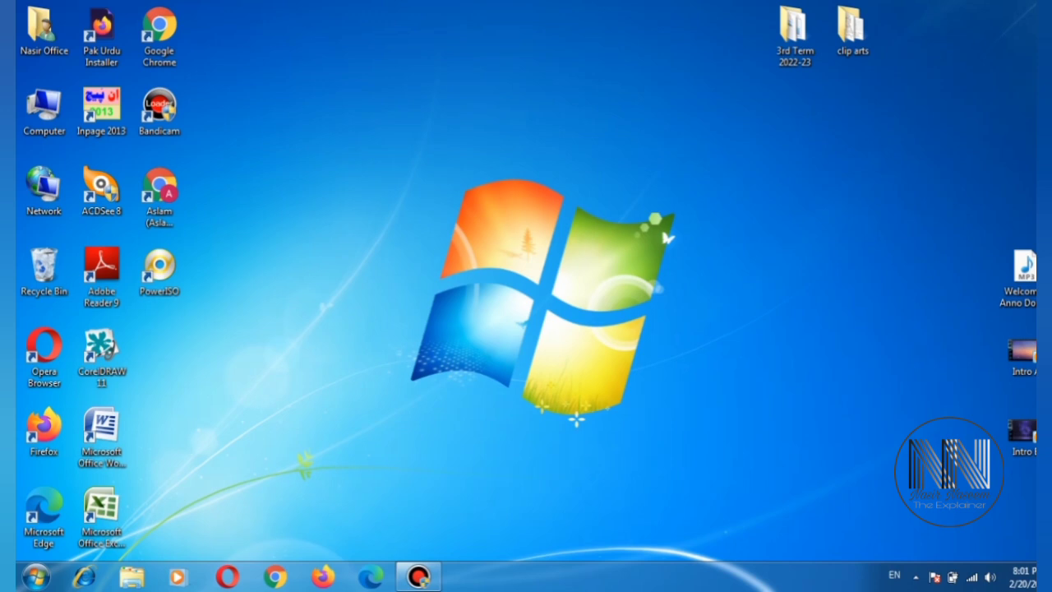
- Move the Word 2007 shortcut to the desktop centre and launch Word with a blank document
left_click_drag(102, 431, 332, 283)
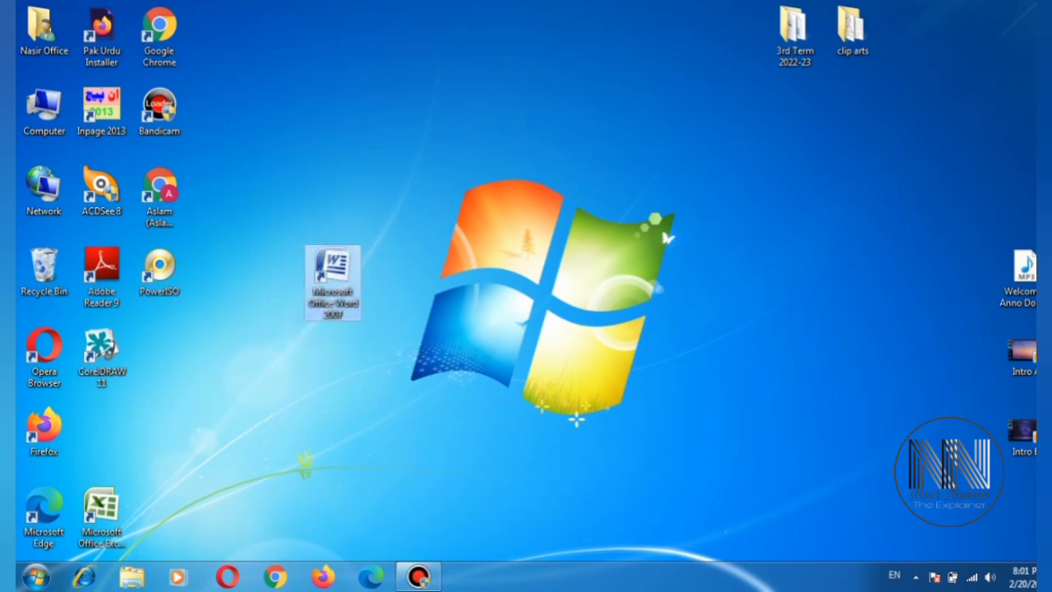
double_click(331, 283)
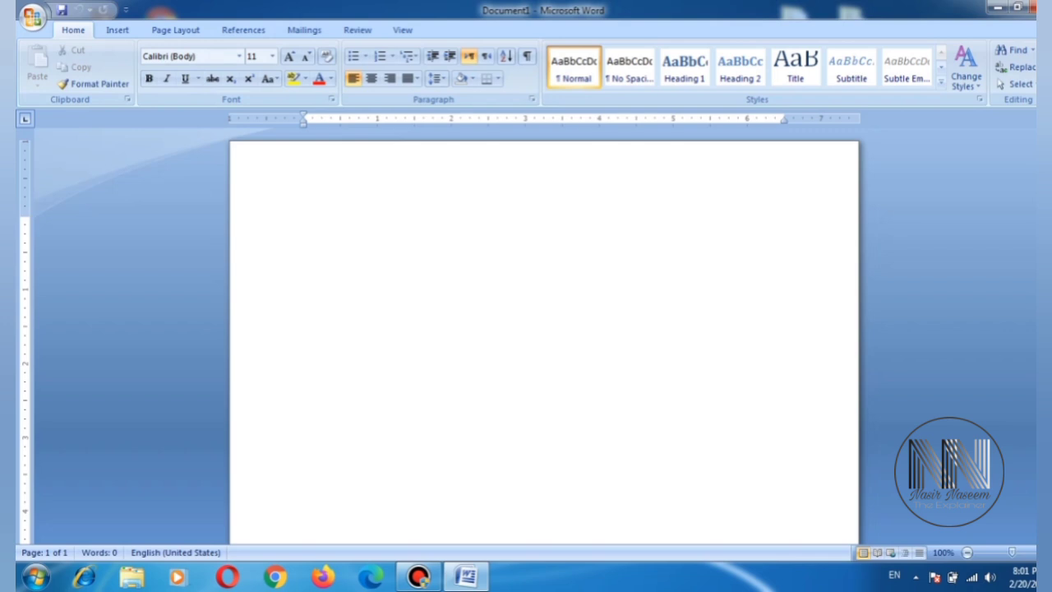
left_click(304, 222)
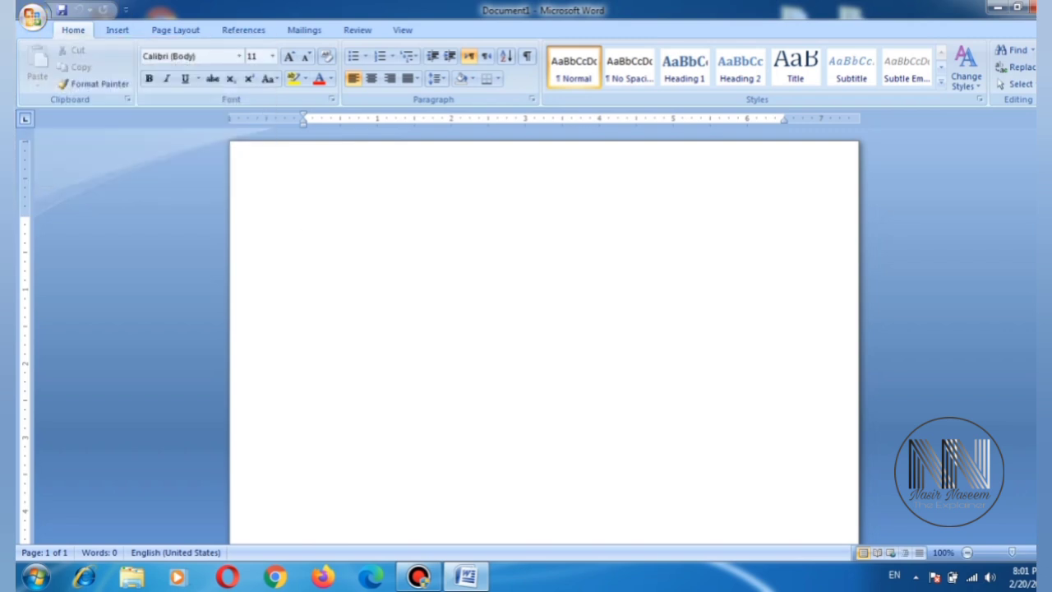
left_click(304, 221)
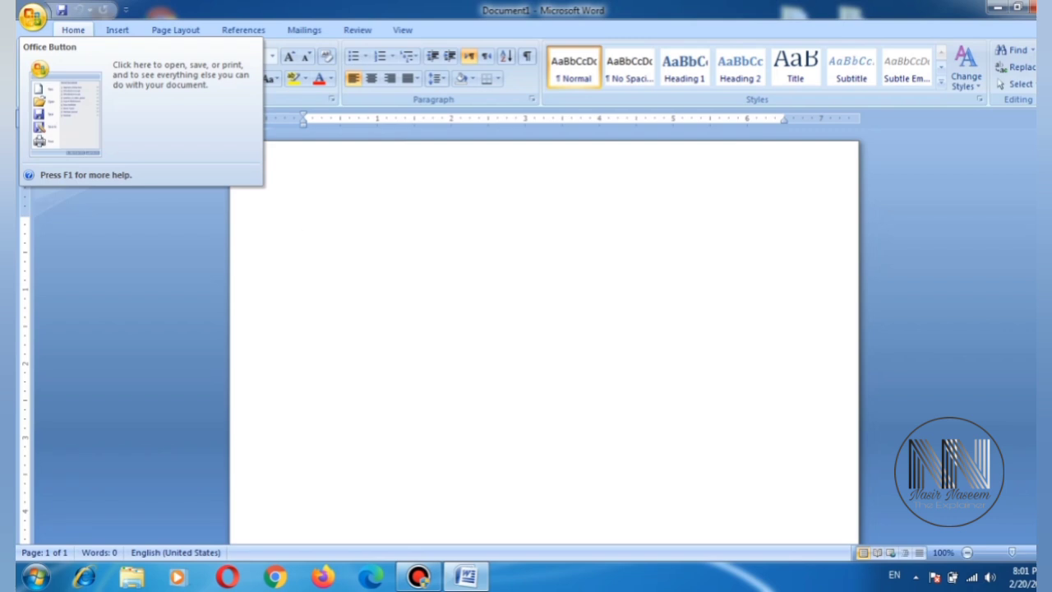
- Show the Office Button menu listing New, Open, Save, Print and recent documents
left_click(33, 17)
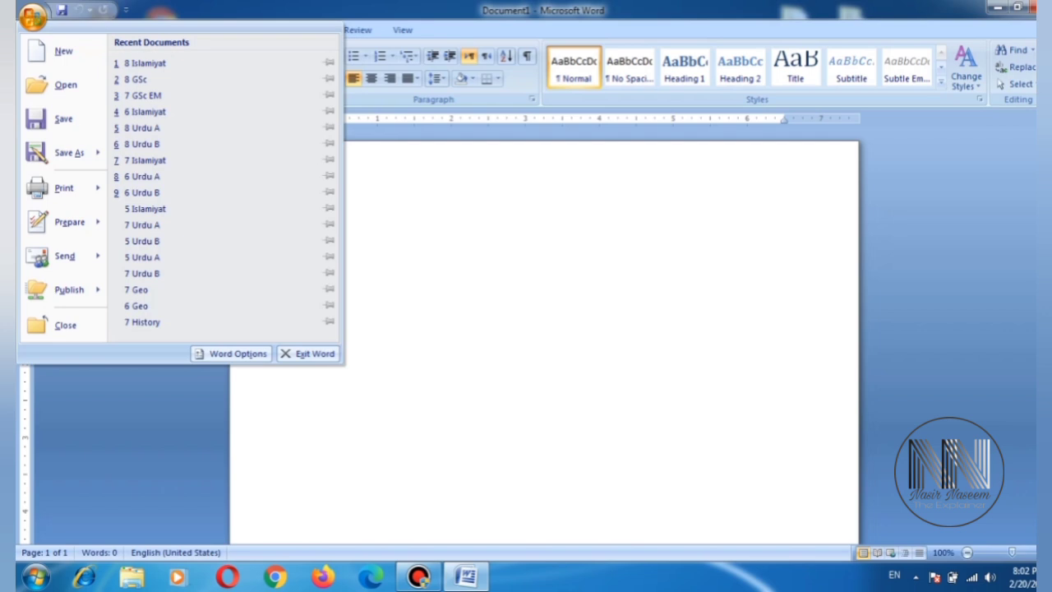
mouse_move(62, 119)
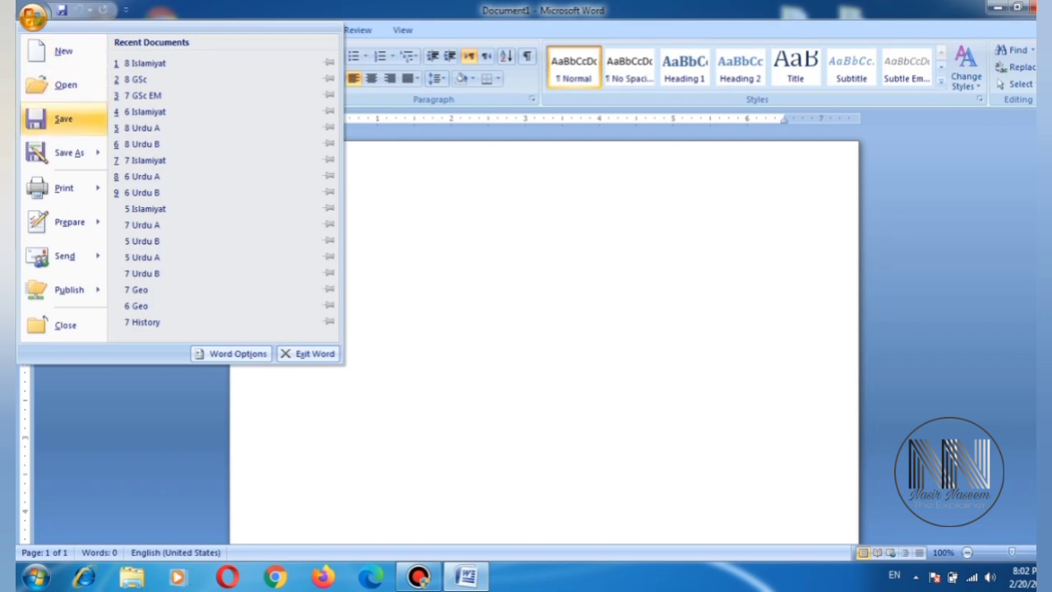
mouse_move(63, 49)
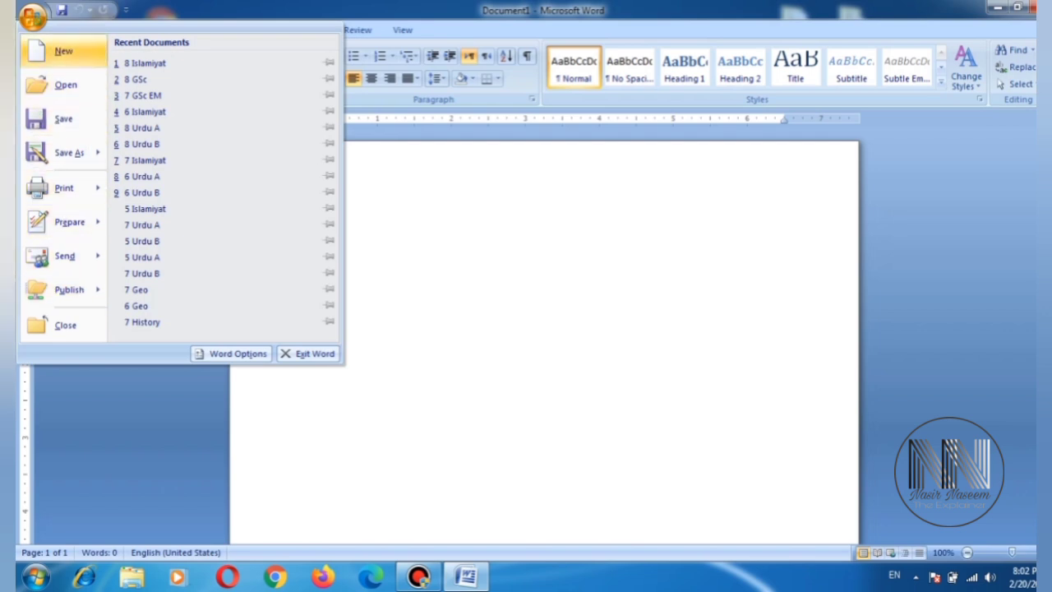
mouse_move(62, 118)
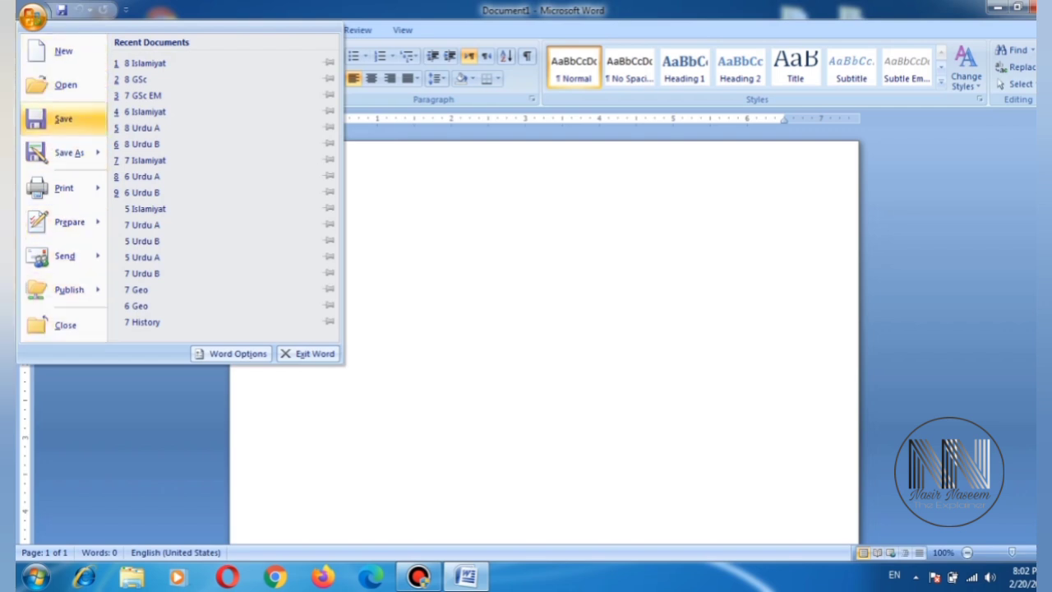
mouse_move(62, 49)
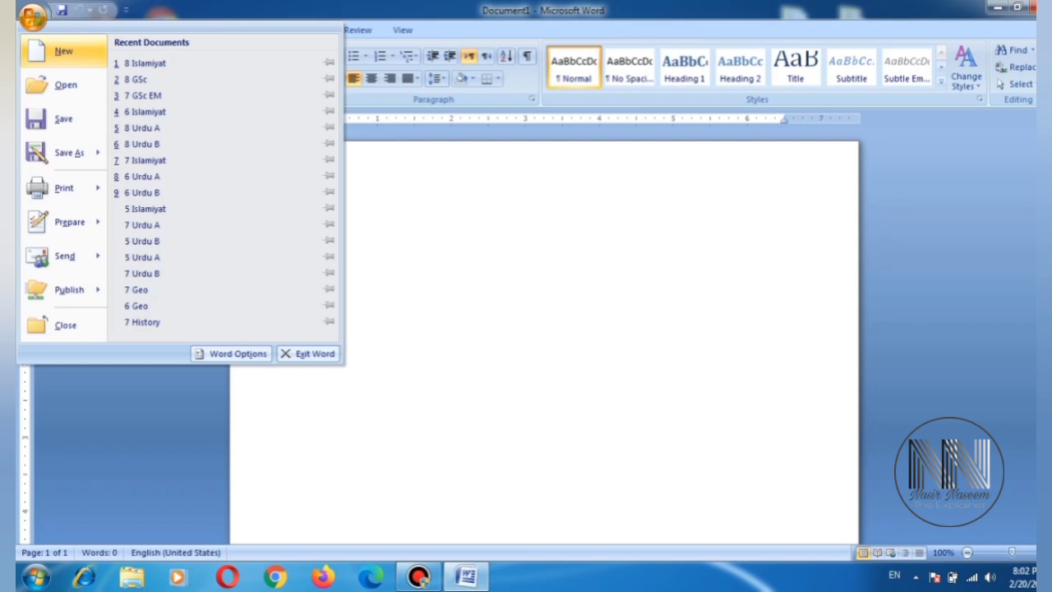
mouse_move(222, 62)
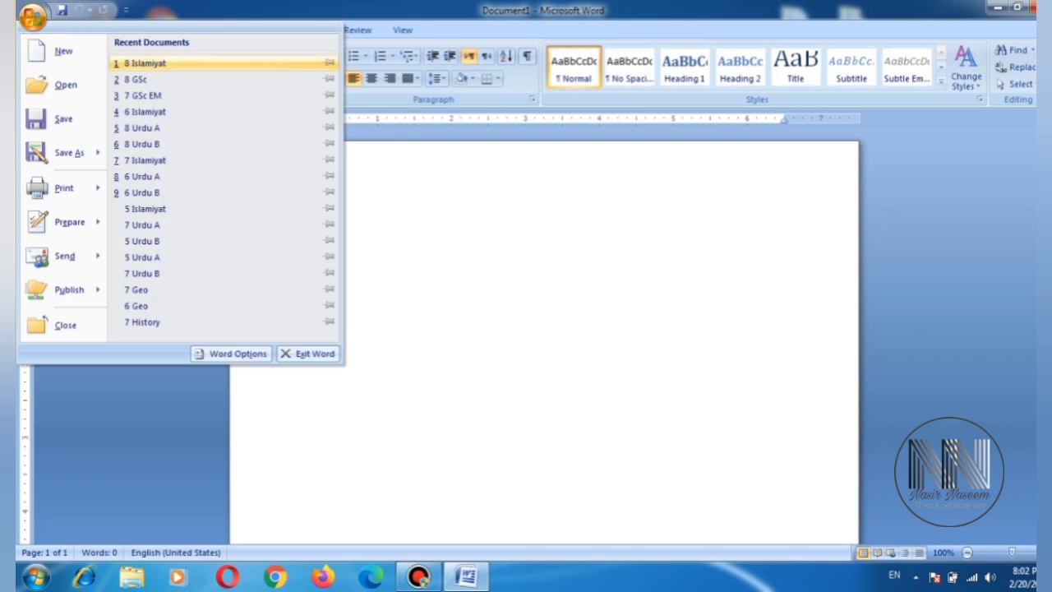
left_click(63, 49)
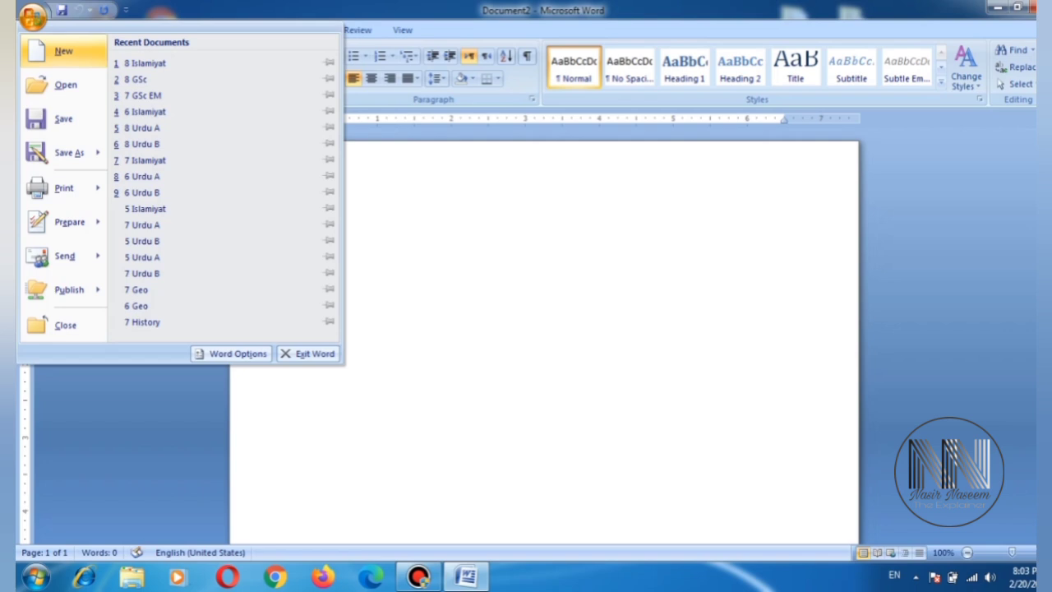
mouse_move(65, 84)
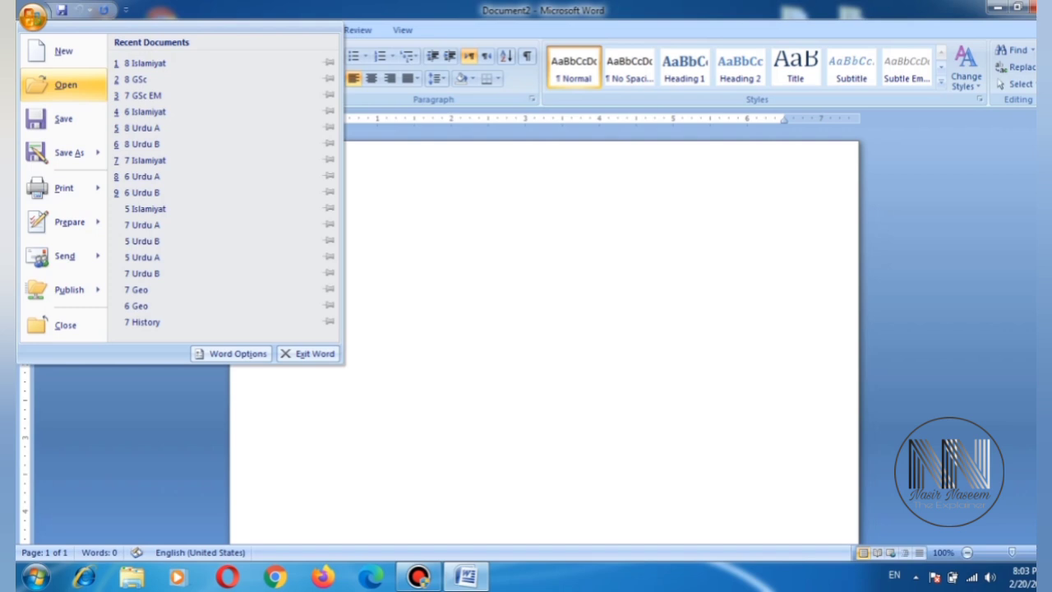
- Open the 'JPG and PNG' document from Documents and scroll through its comparison text
left_click(66, 85)
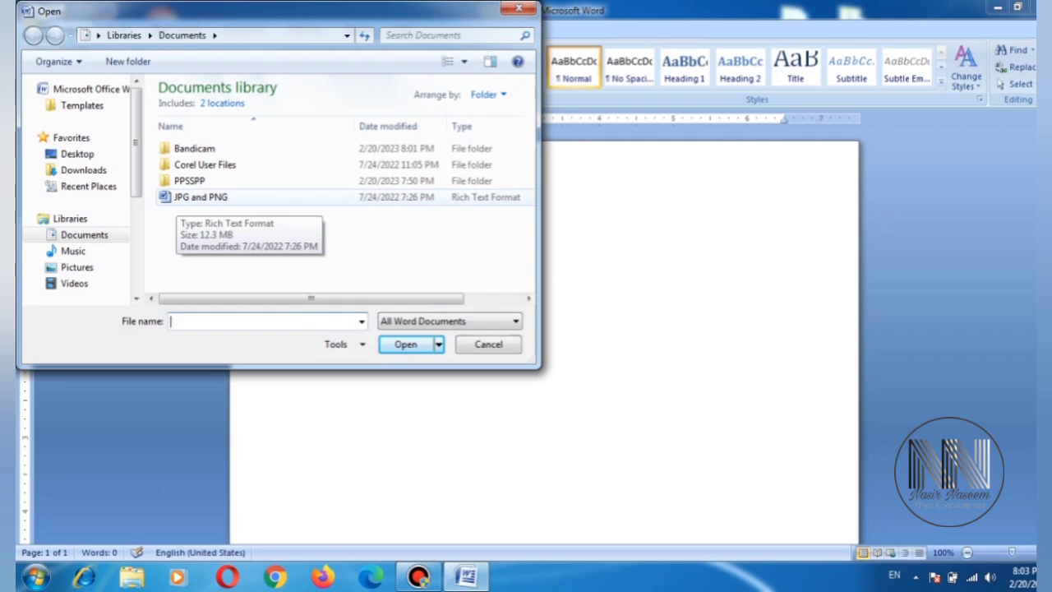
left_click(200, 197)
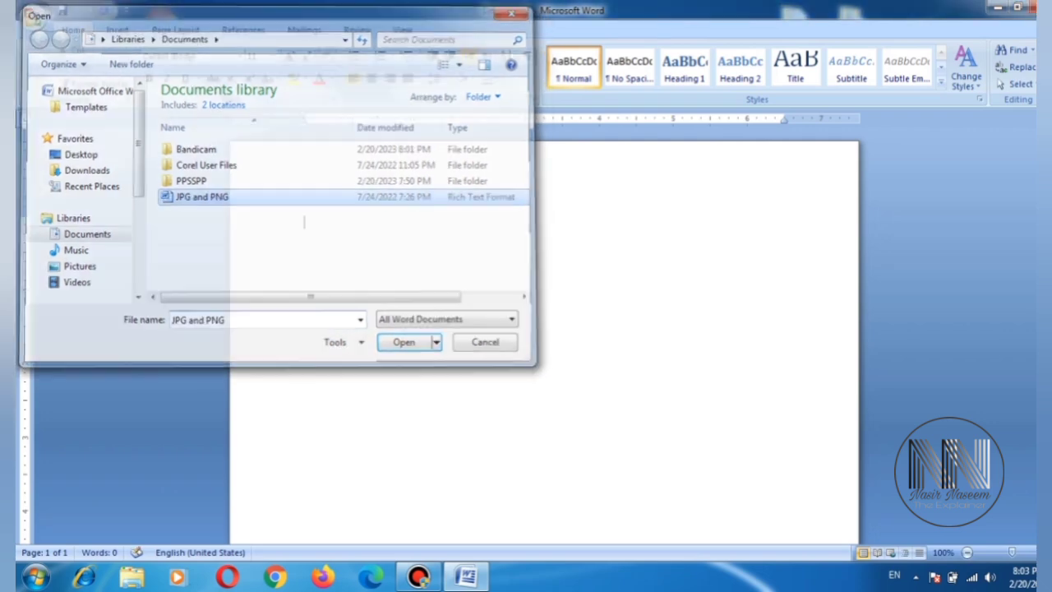
left_click(404, 342)
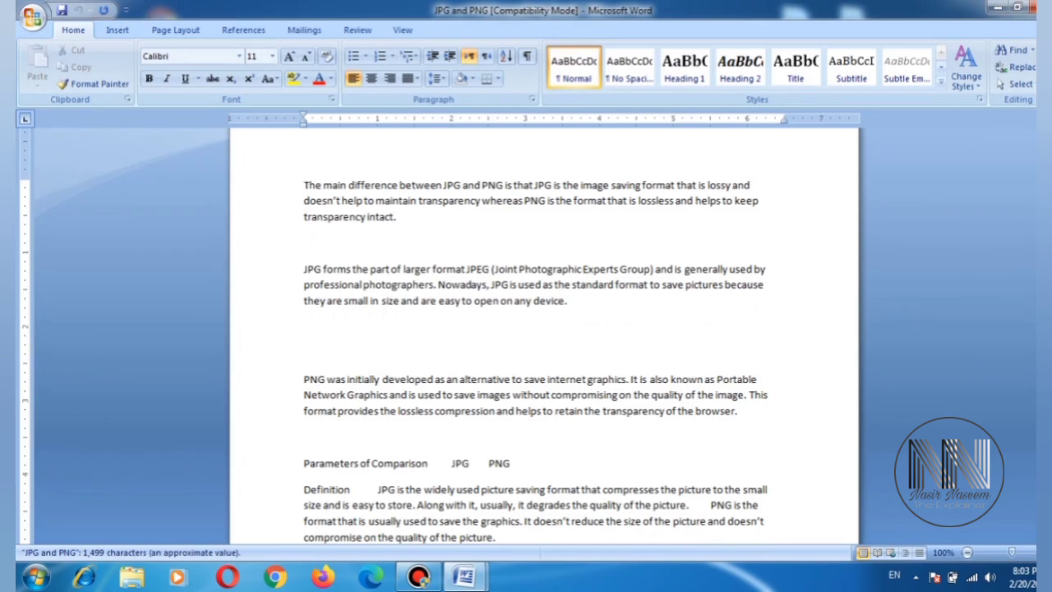
scroll("down", 3)
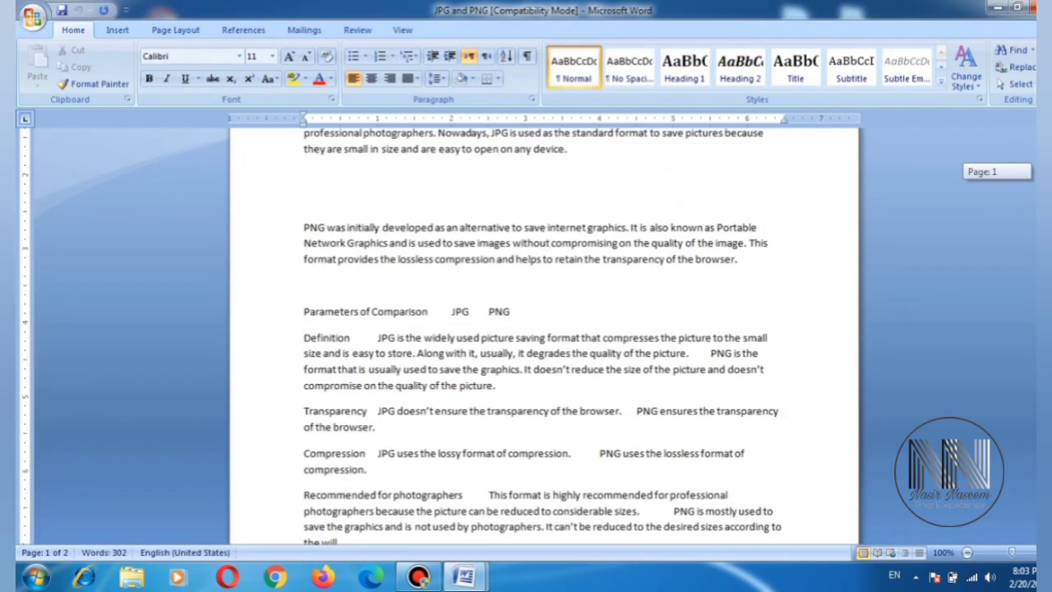
scroll("down", 3)
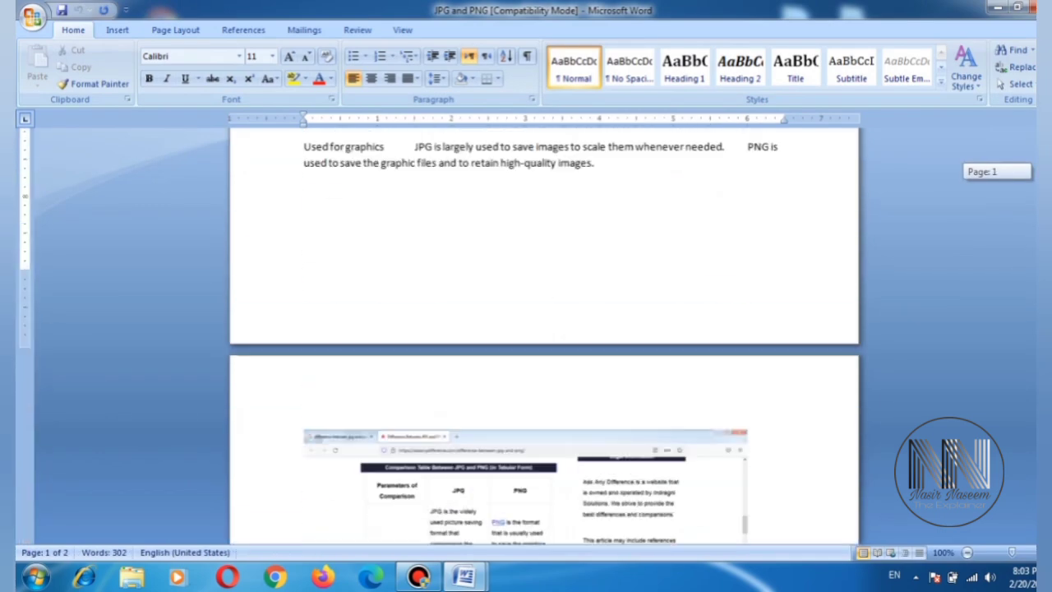
scroll("up", 3)
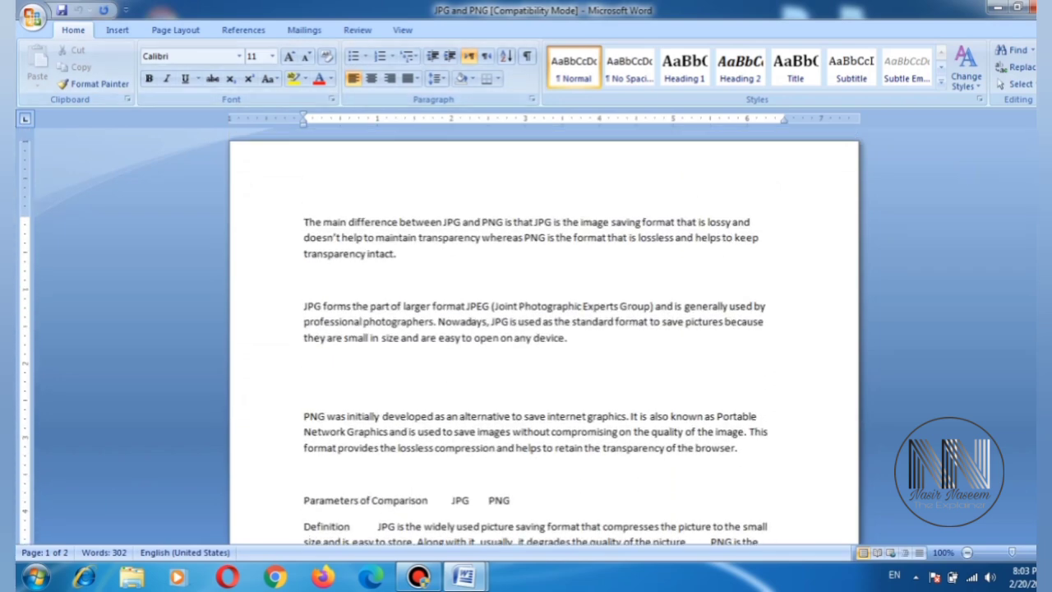
- Start a new document from the Office menu and add the JPG-versus-PNG paragraph text
left_click(32, 13)
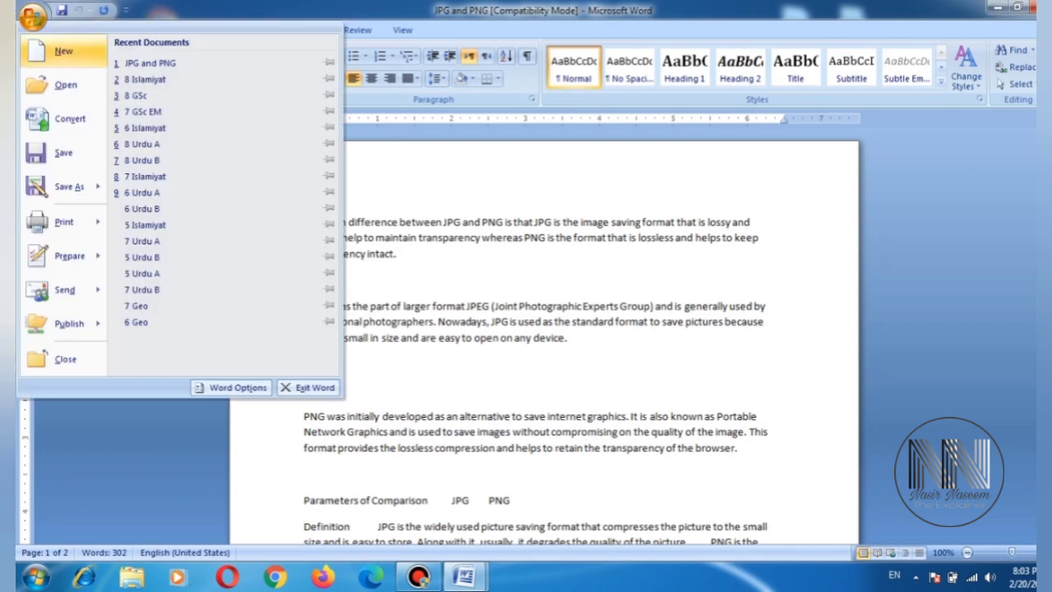
mouse_move(66, 85)
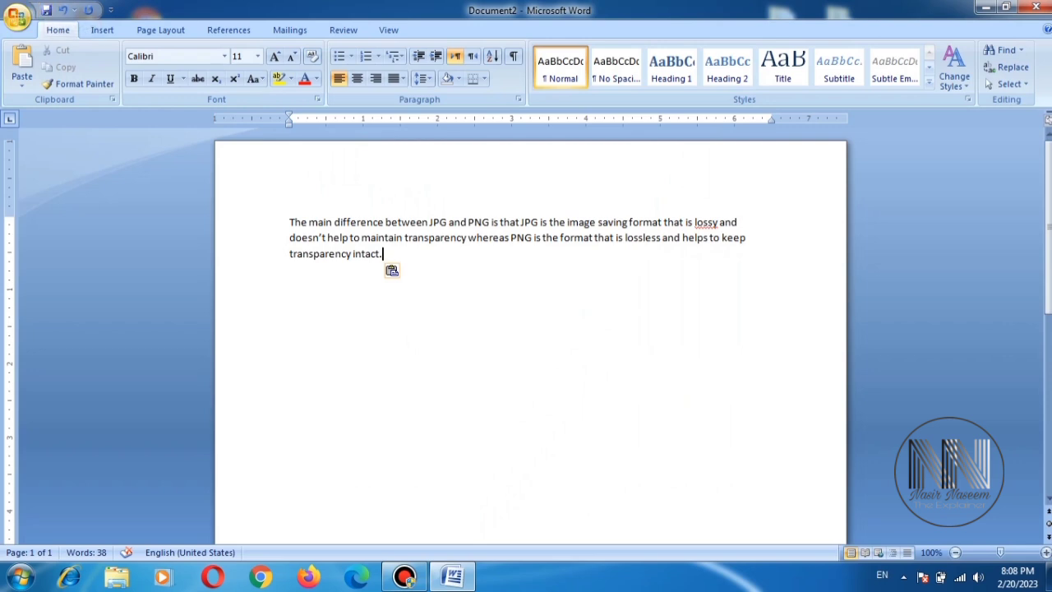
left_click(17, 17)
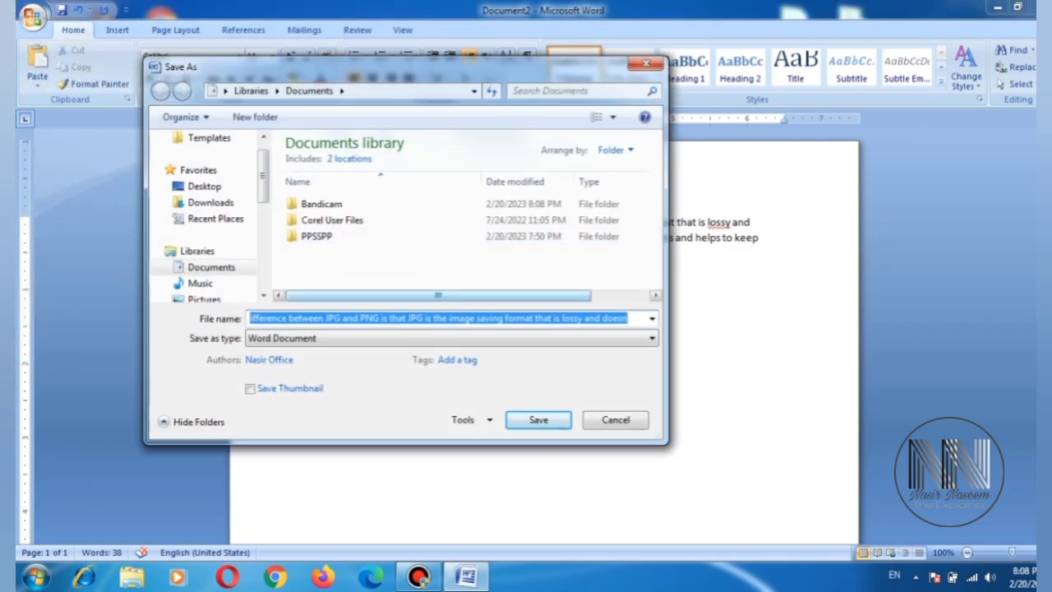
type("abc ex")
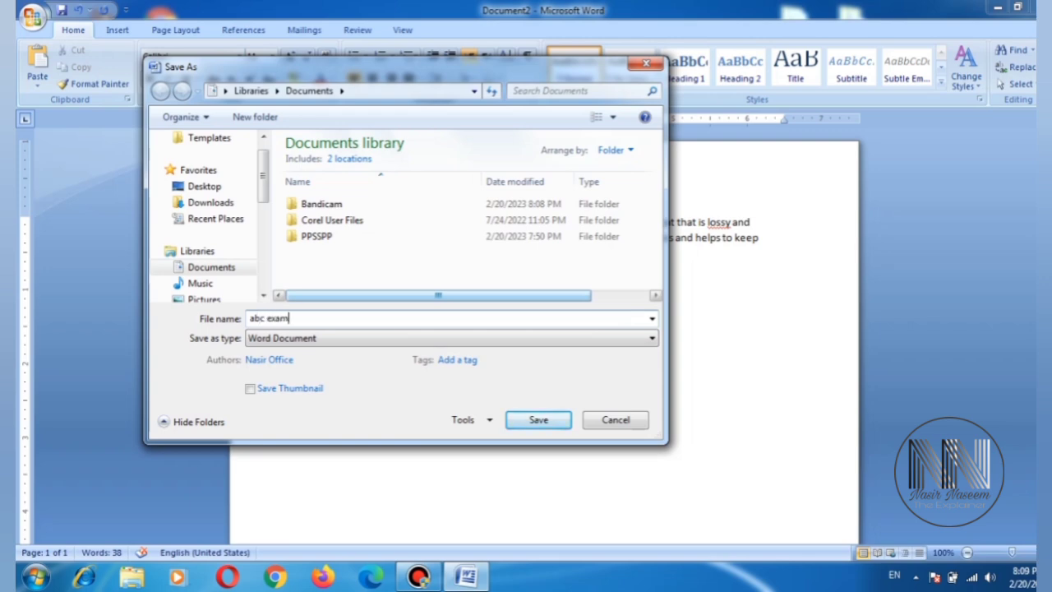
type("ample")
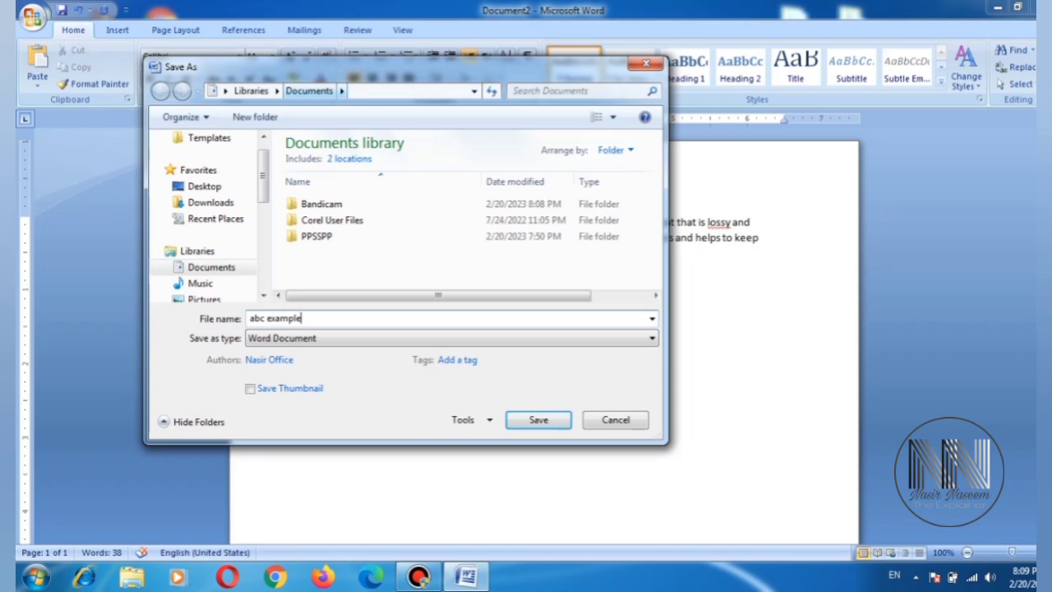
- In Save As on the Documents library, enter the file name 'abc 1'
scroll("down", 3)
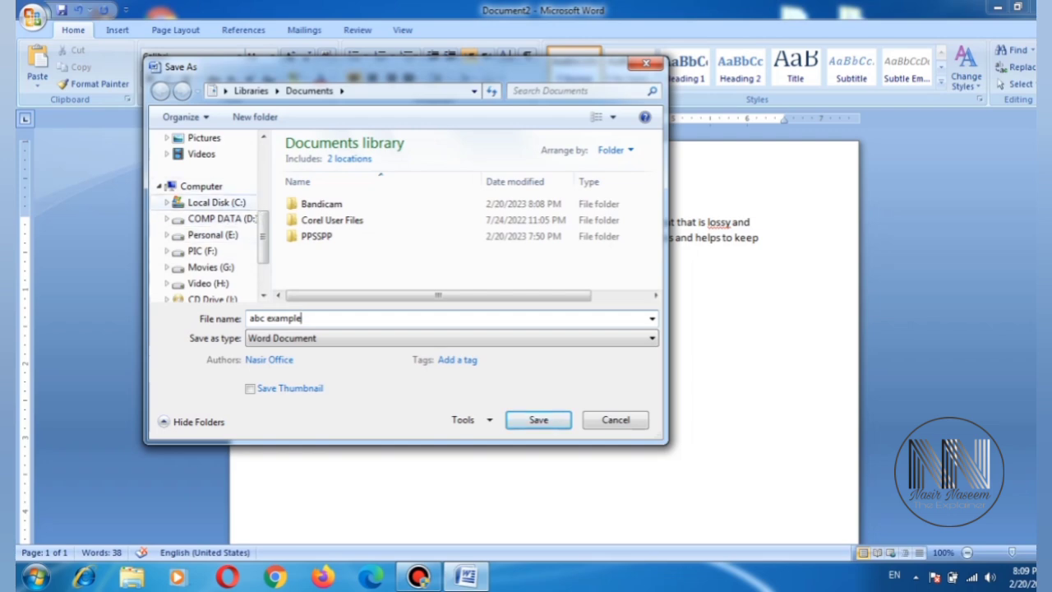
left_click(221, 217)
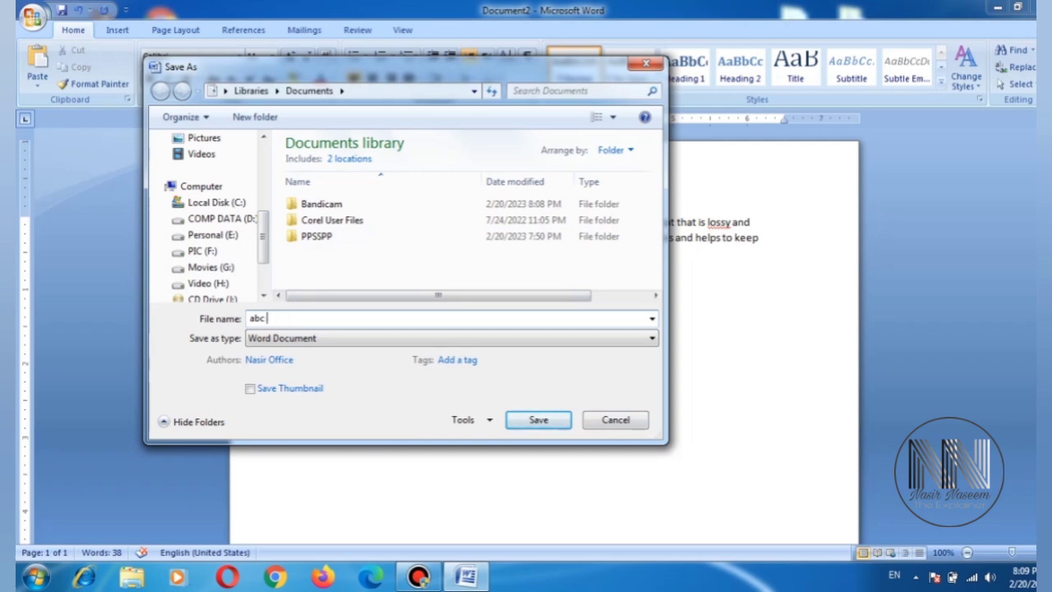
type("1")
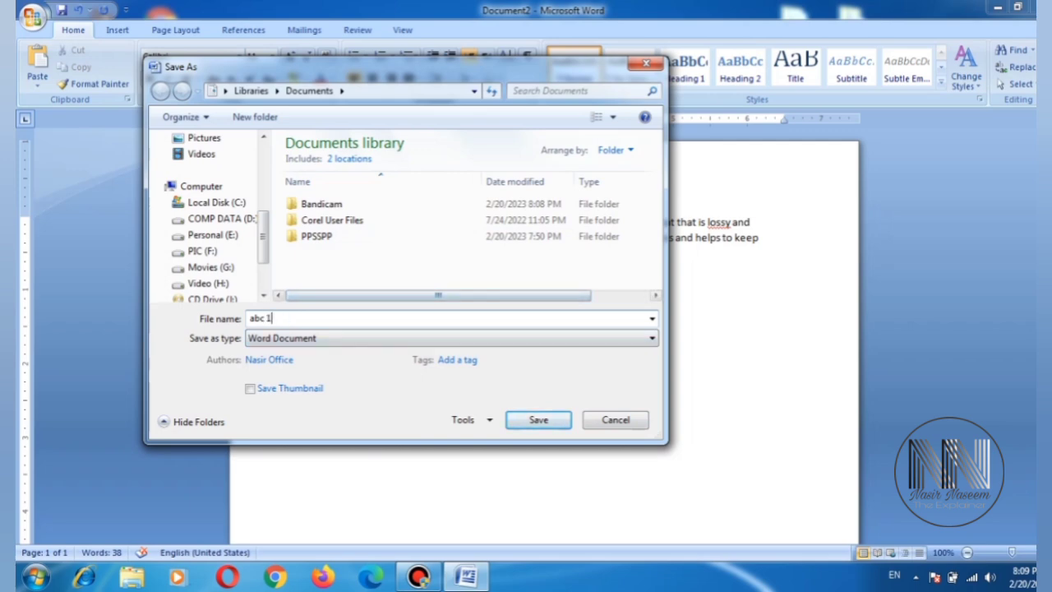
- Save the document as 'abc 1' in Documents
left_click(538, 419)
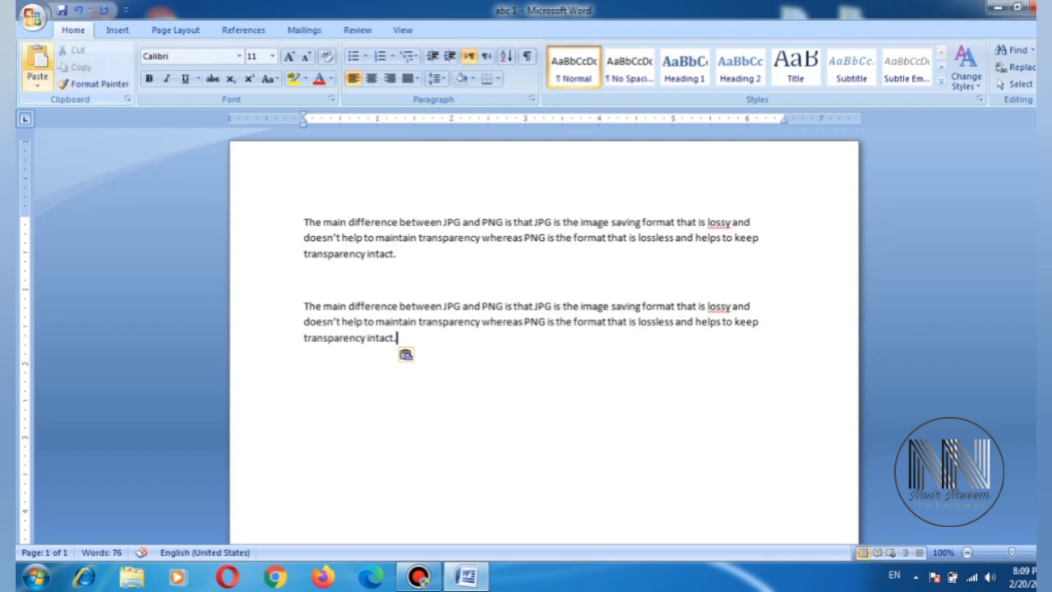
left_click(35, 17)
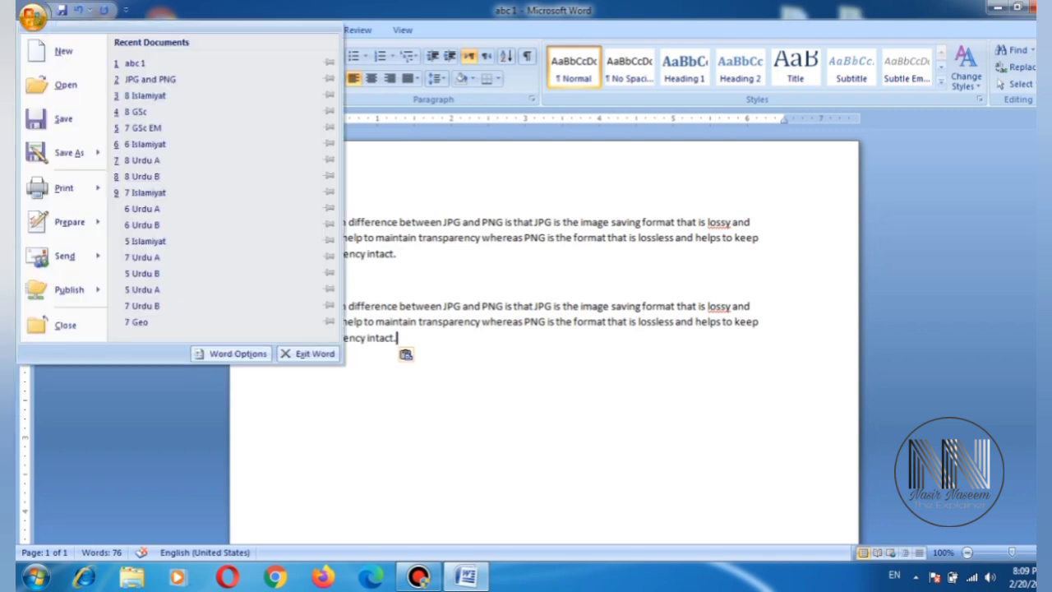
left_click(69, 152)
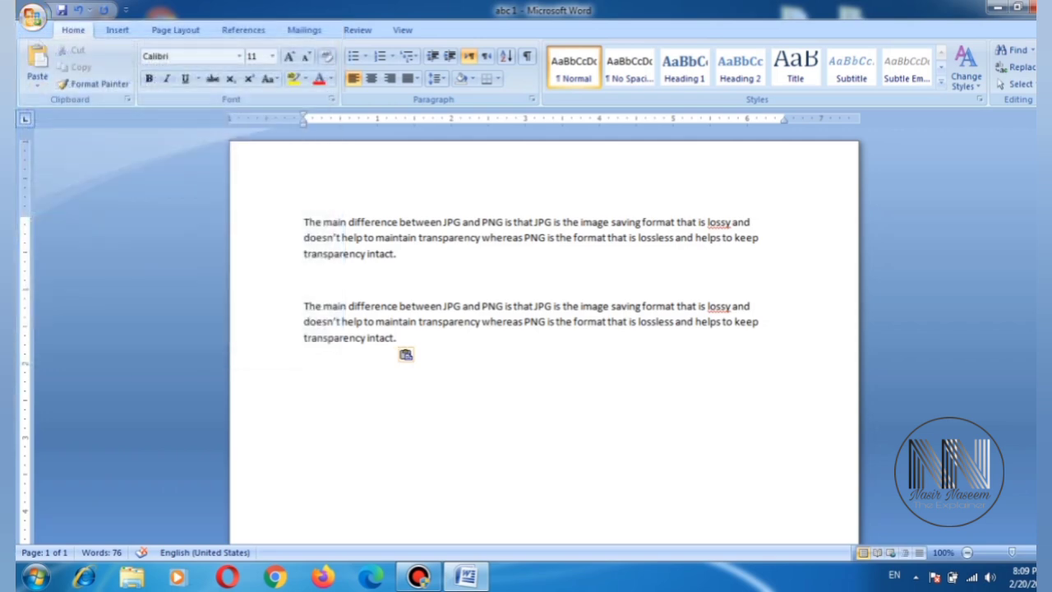
- Save a copy as 'abc 2' via Save As, then view both files in the Documents folder
left_click(33, 15)
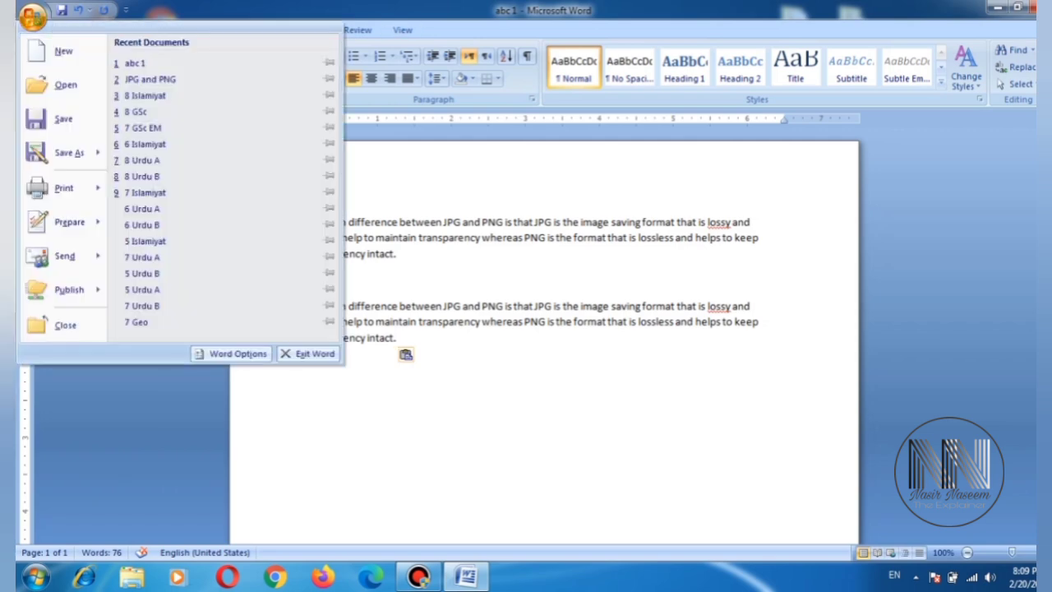
left_click(69, 151)
type("abc 2")
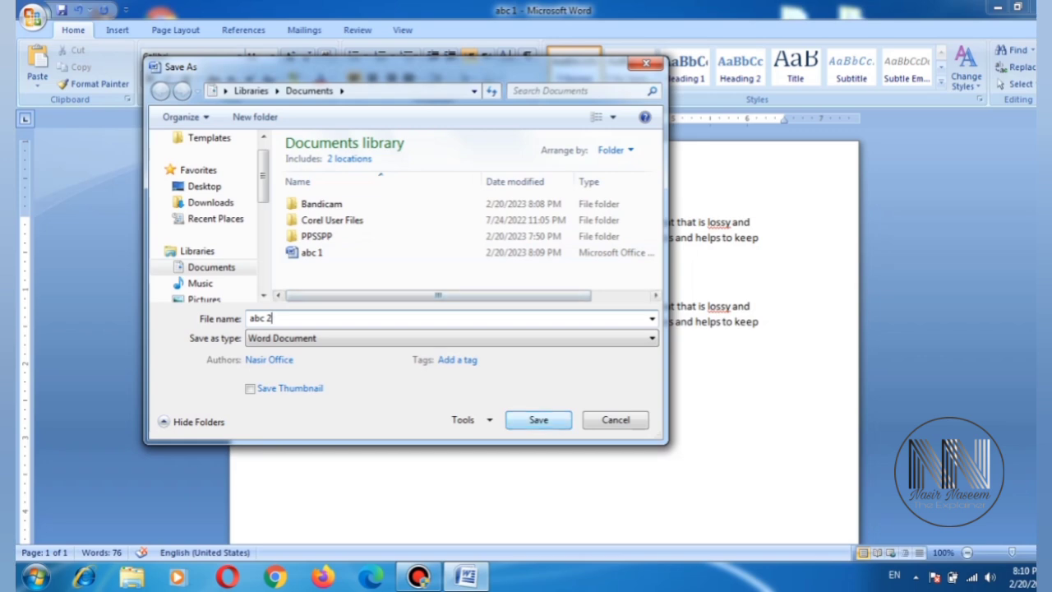
left_click(538, 419)
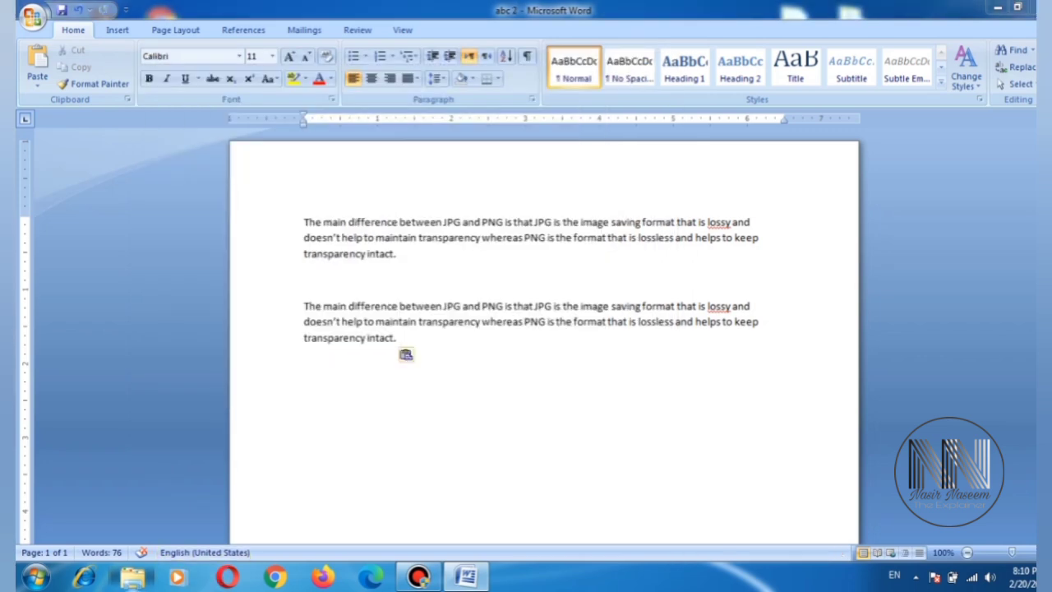
left_click(132, 575)
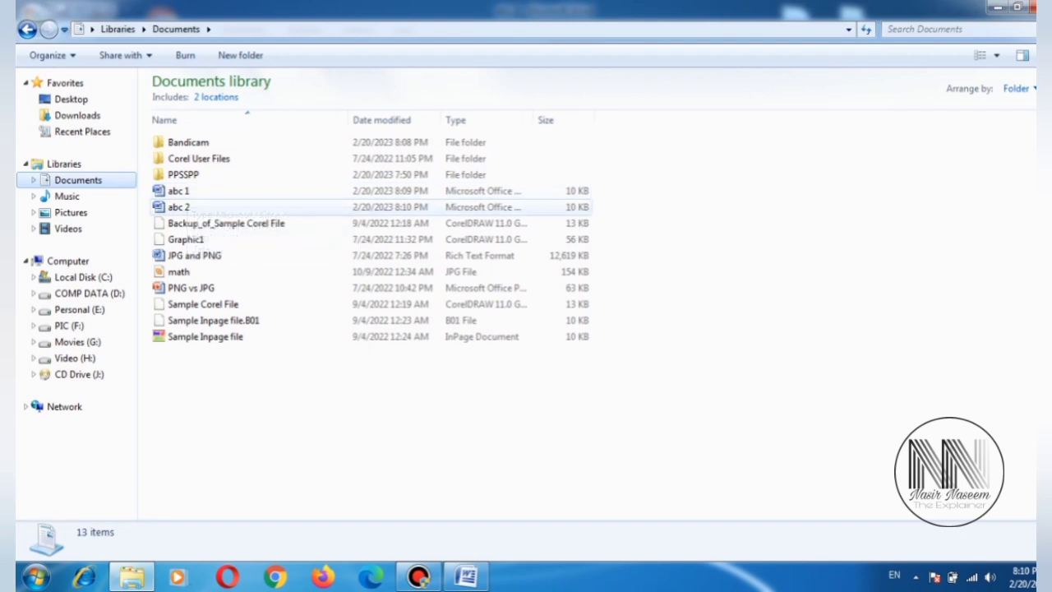
- Reopen 'abc 2' from Explorer and show the Save As formats such as Word Template and Word 97-2003
double_click(178, 207)
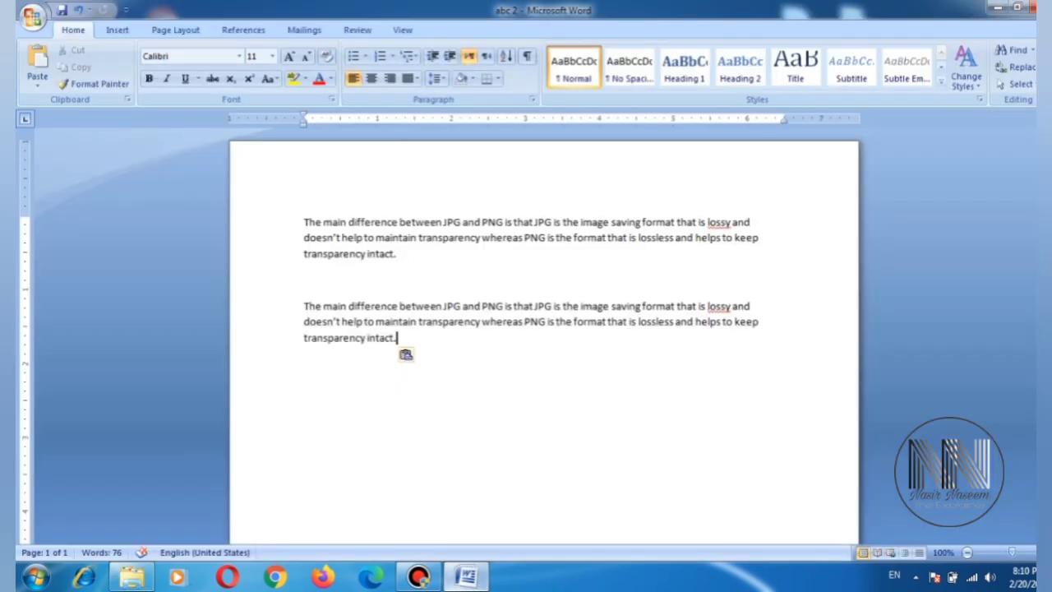
left_click(33, 15)
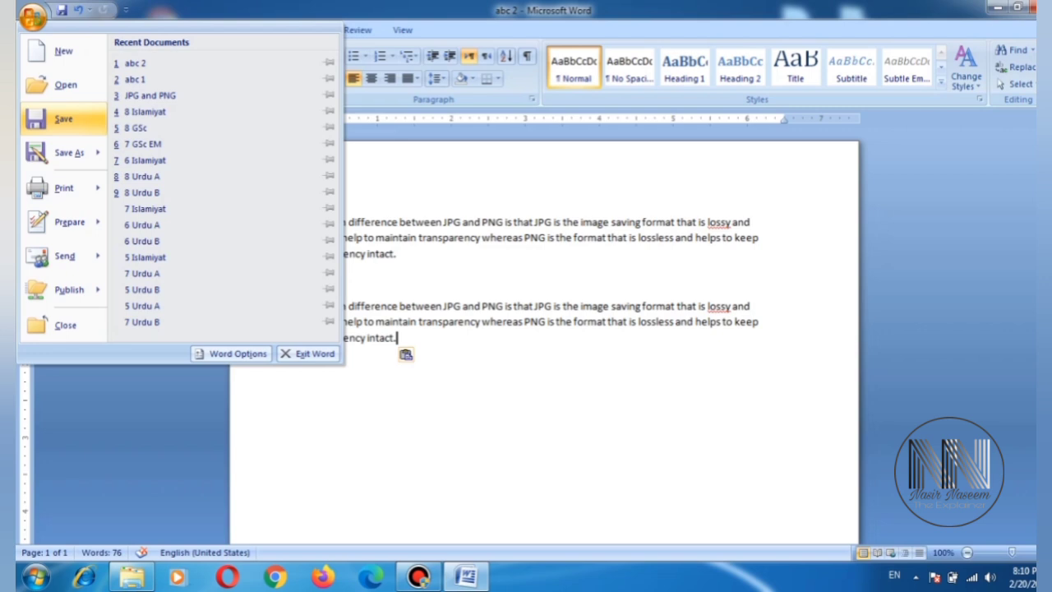
left_click(69, 151)
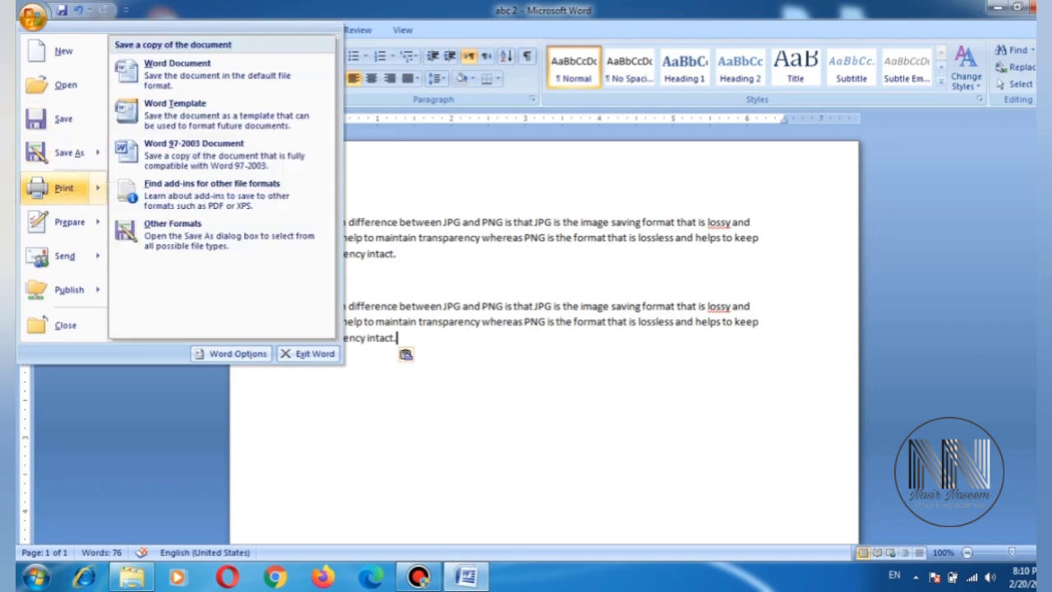
mouse_move(69, 151)
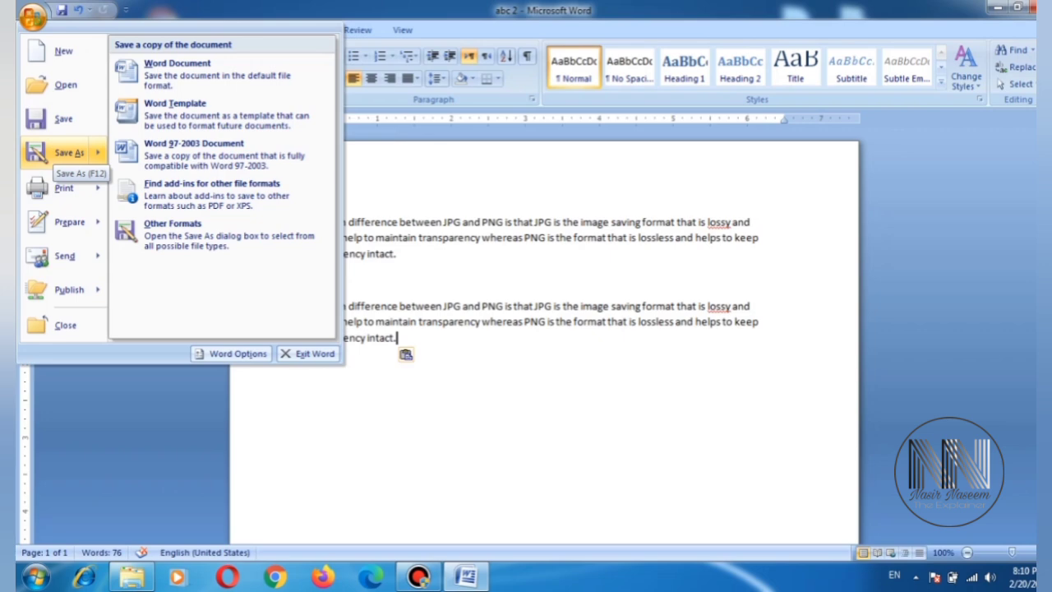
mouse_move(63, 188)
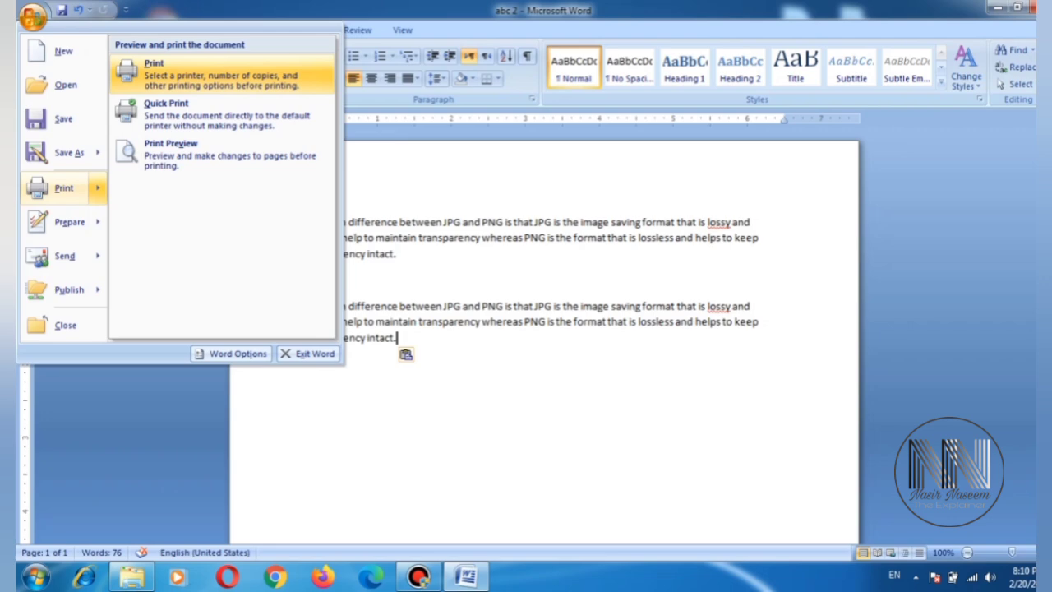
mouse_move(222, 154)
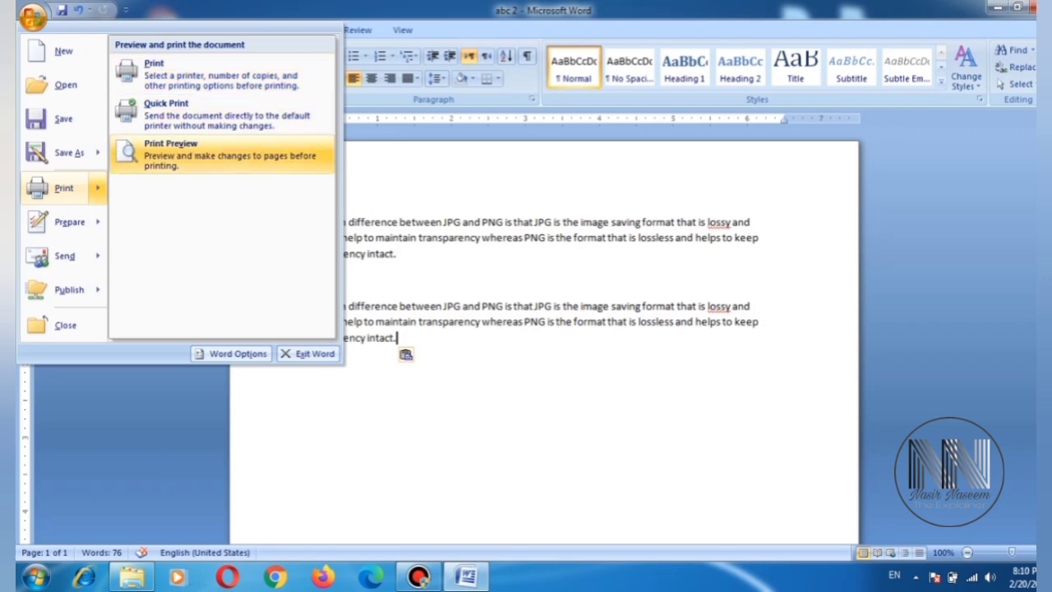
left_click(171, 155)
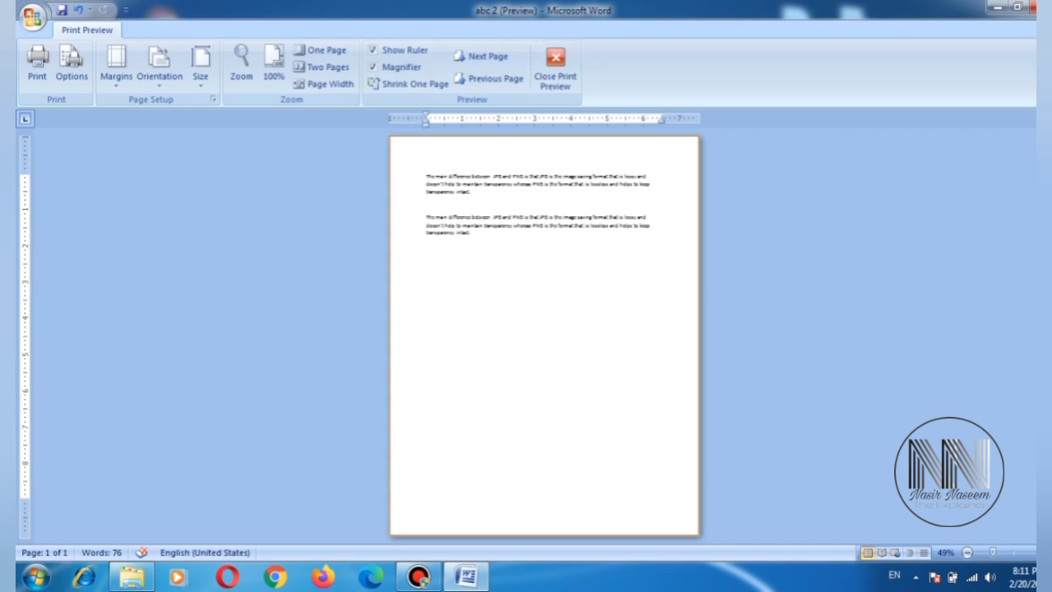
mouse_move(555, 66)
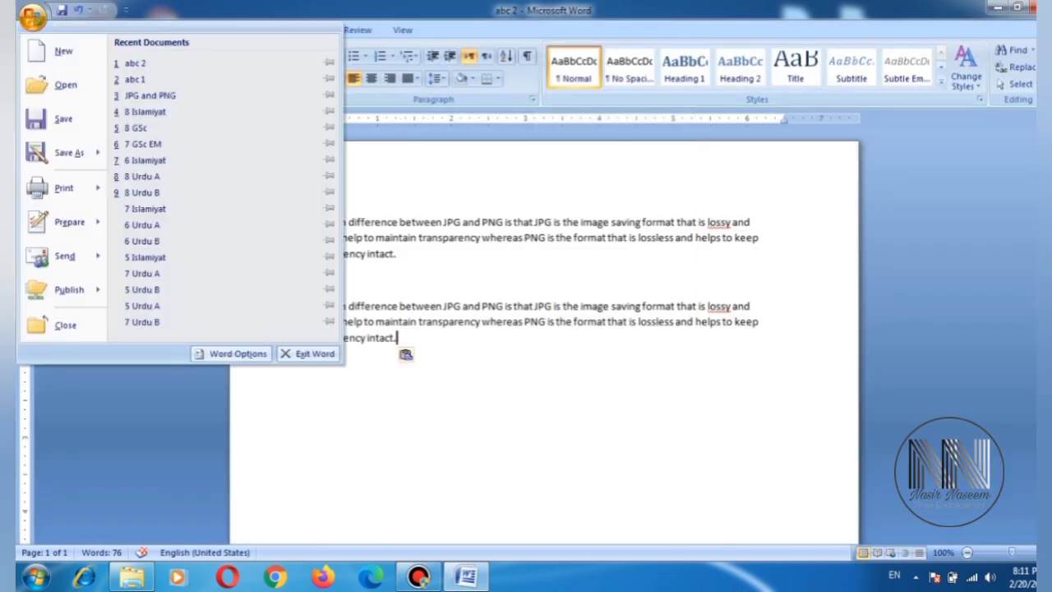
- Browse the Prepare, Send and Publish distribution options for abc 2 in the Office menu
left_click(69, 222)
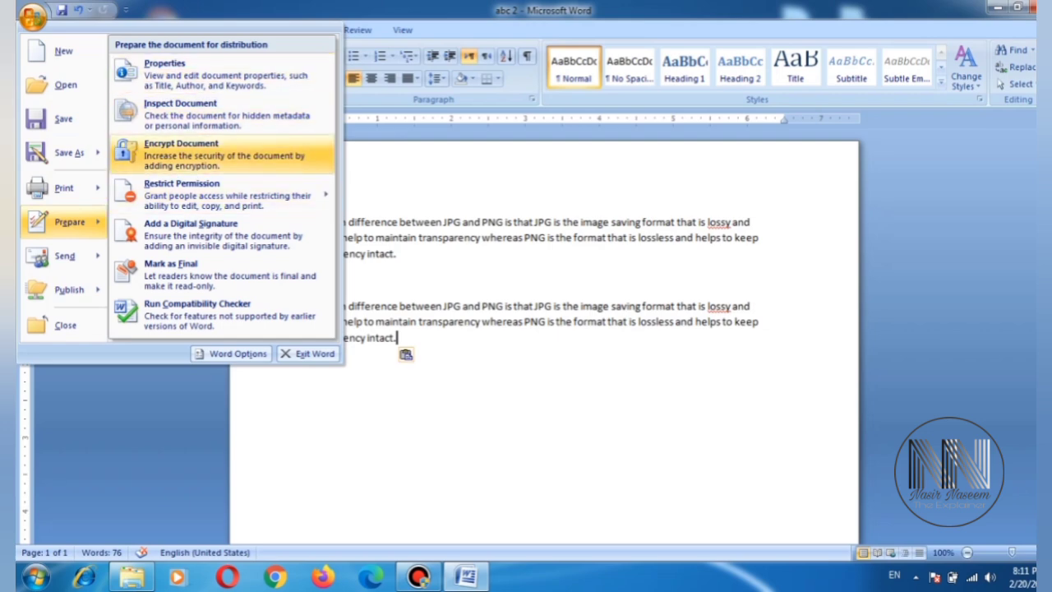
mouse_move(222, 194)
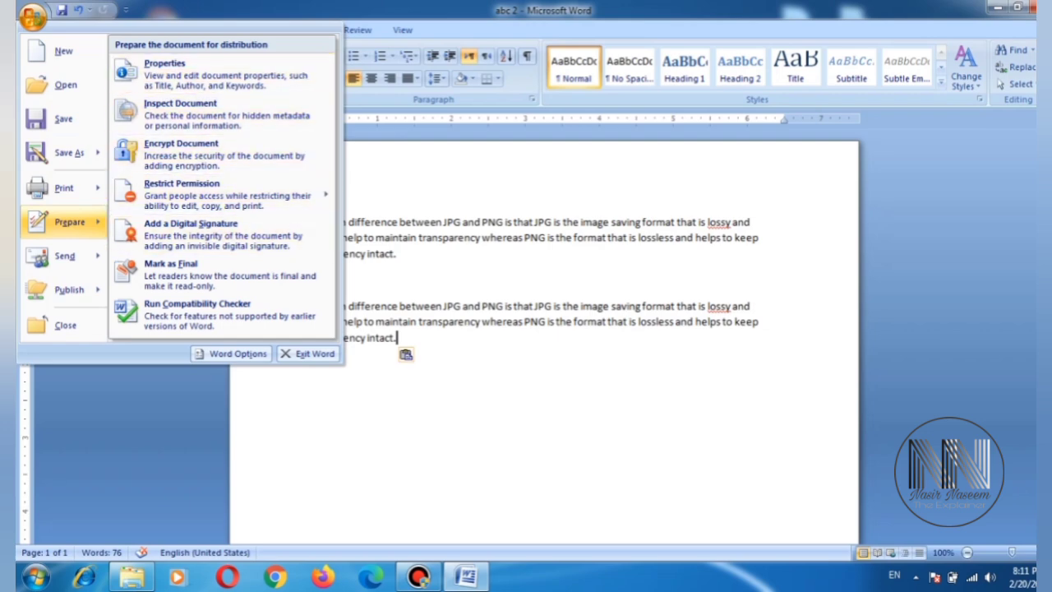
left_click(64, 257)
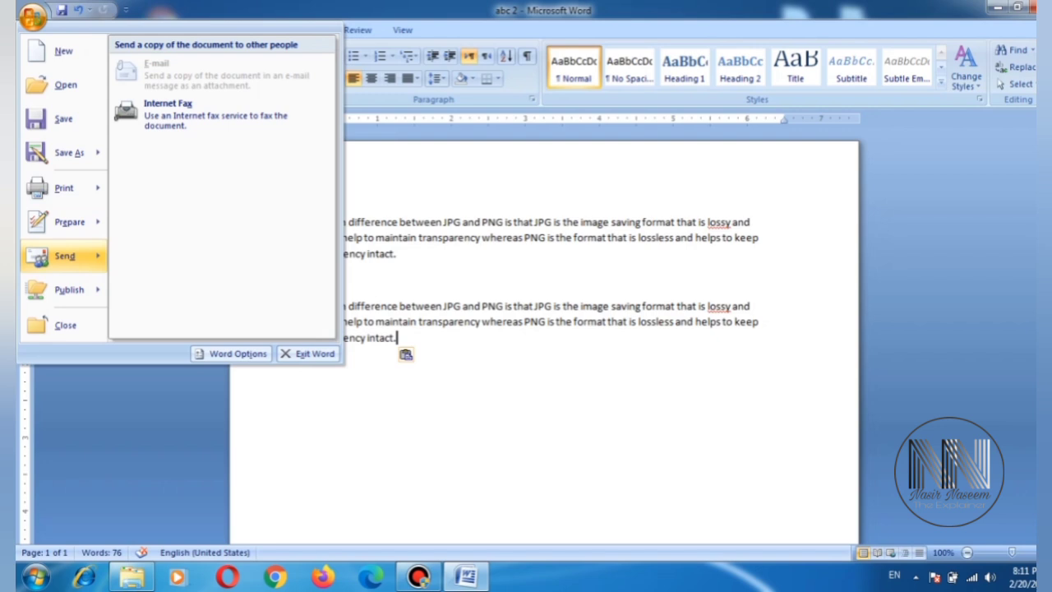
left_click(69, 289)
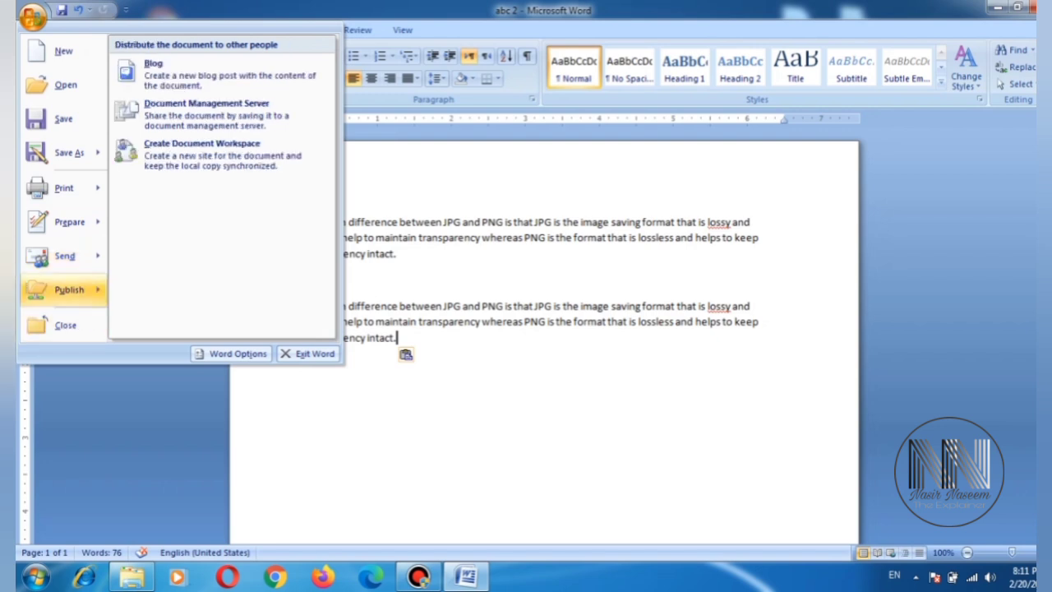
mouse_move(222, 155)
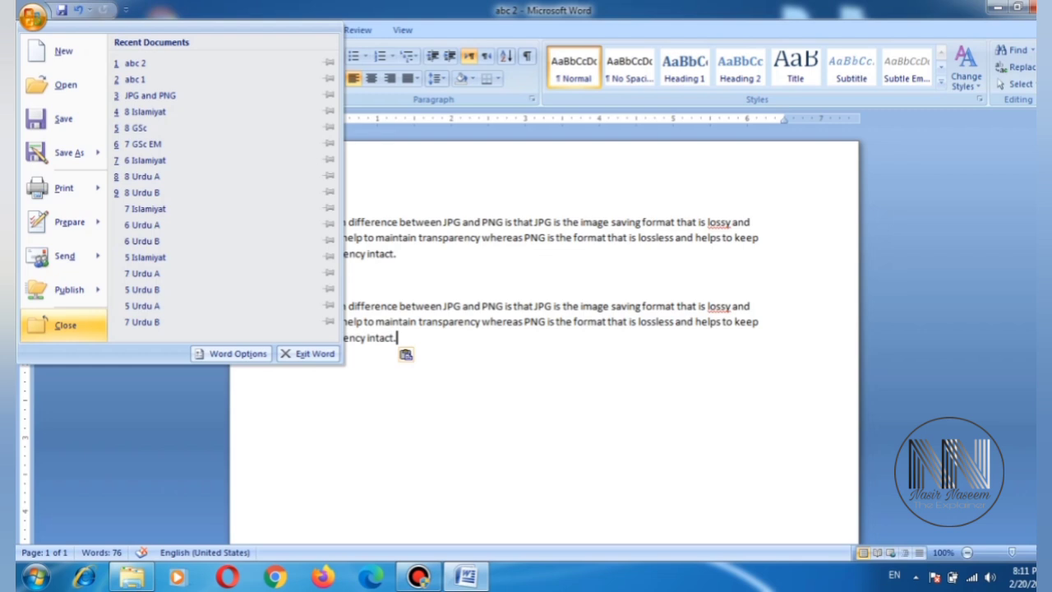
- Close the abc 2 document, returning to the Windows desktop
left_click(64, 326)
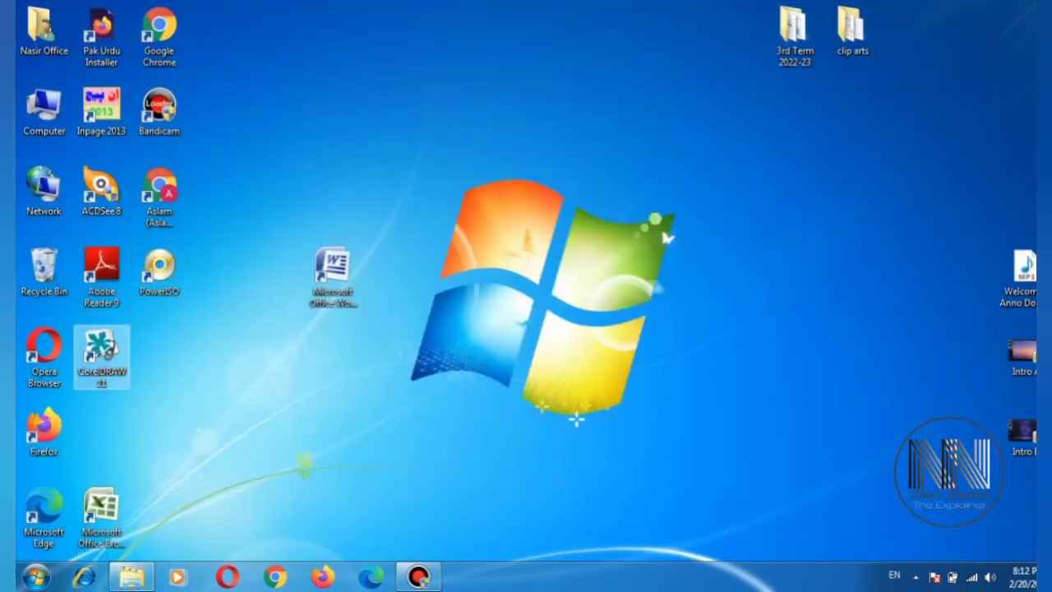
- Relaunch Word 2007 from the desktop shortcut and show the Office menu over blank Document1
left_click(332, 280)
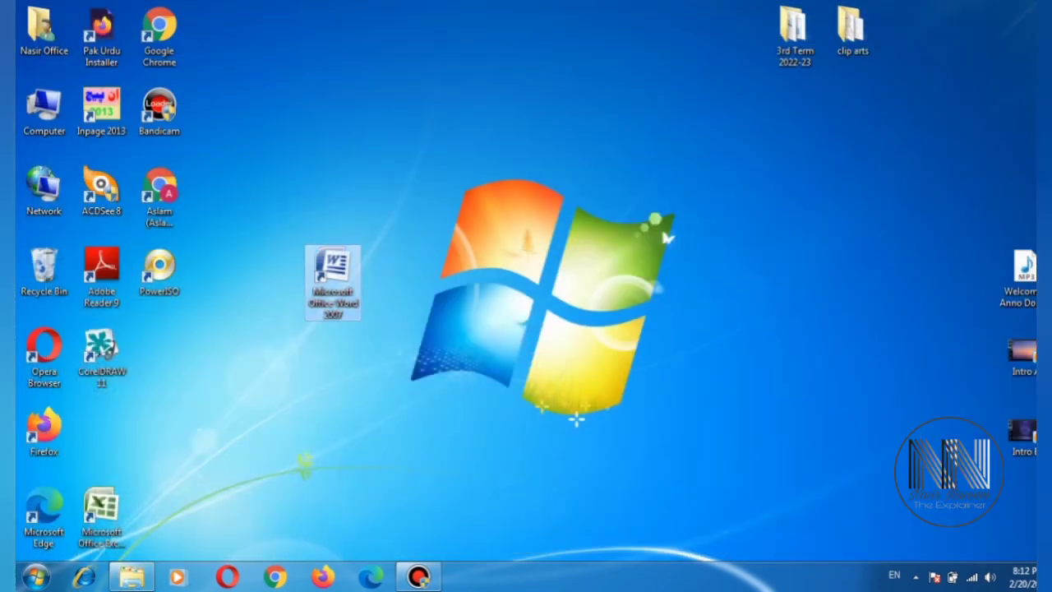
double_click(332, 283)
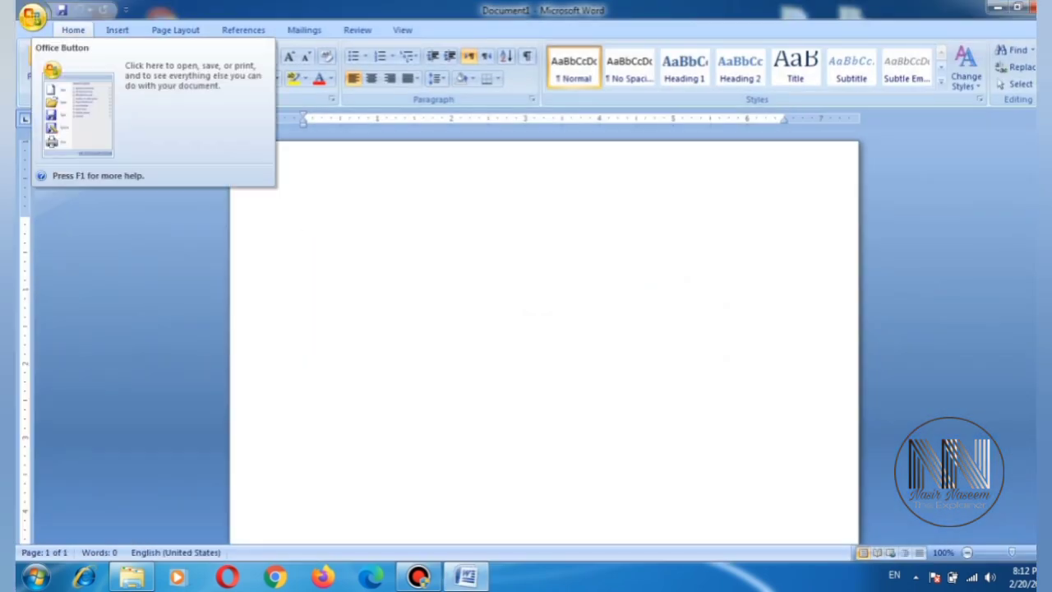
left_click(33, 16)
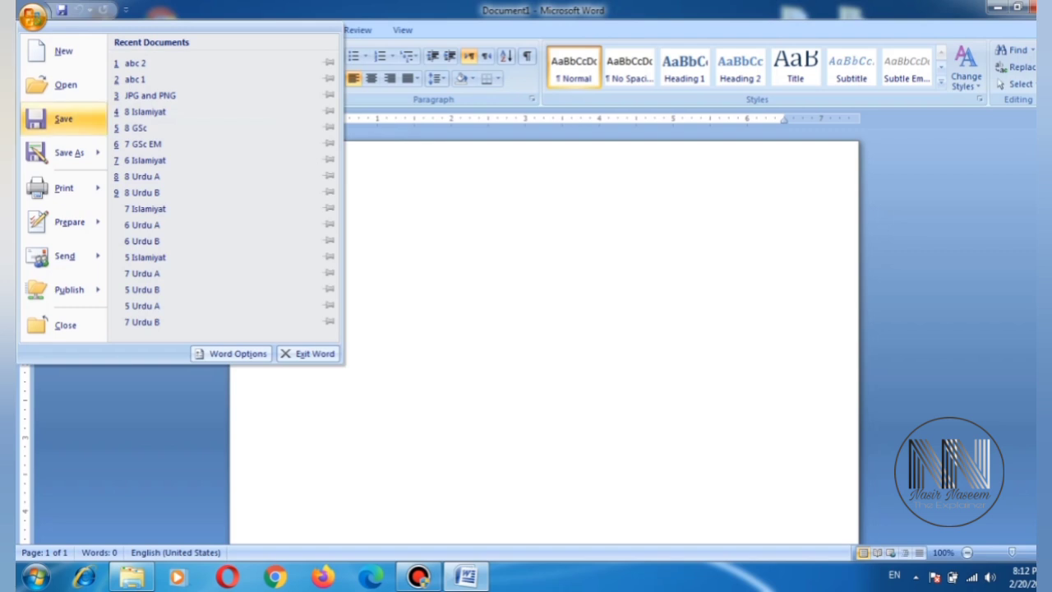
mouse_move(63, 118)
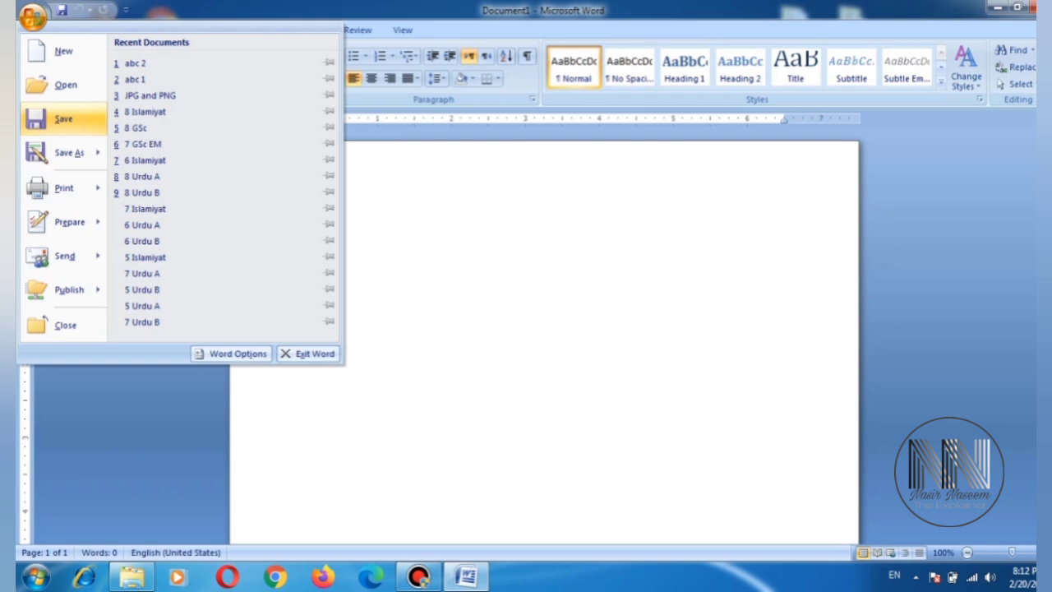
mouse_move(63, 119)
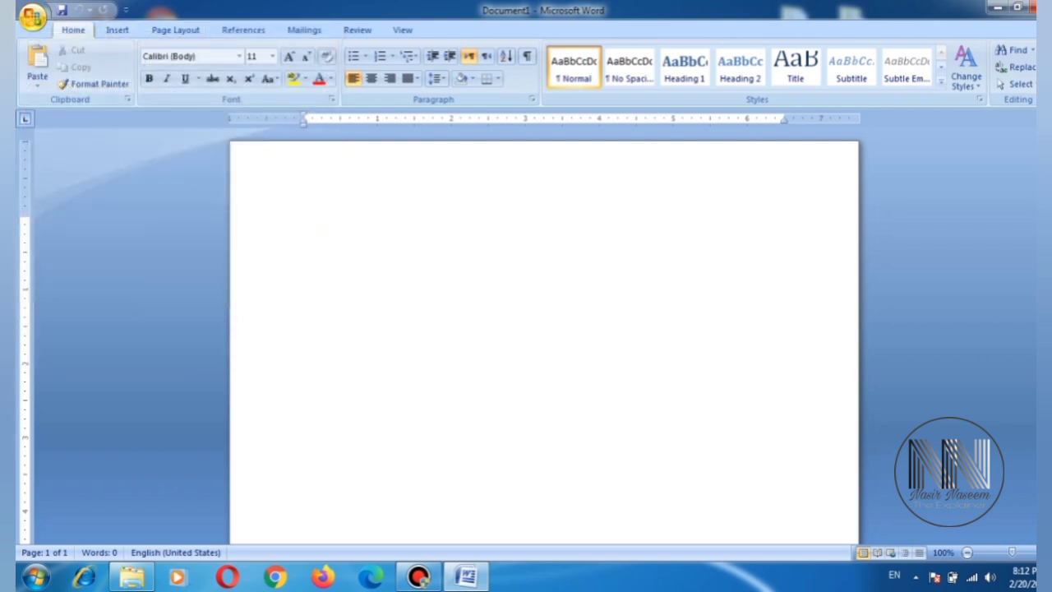
left_click(33, 15)
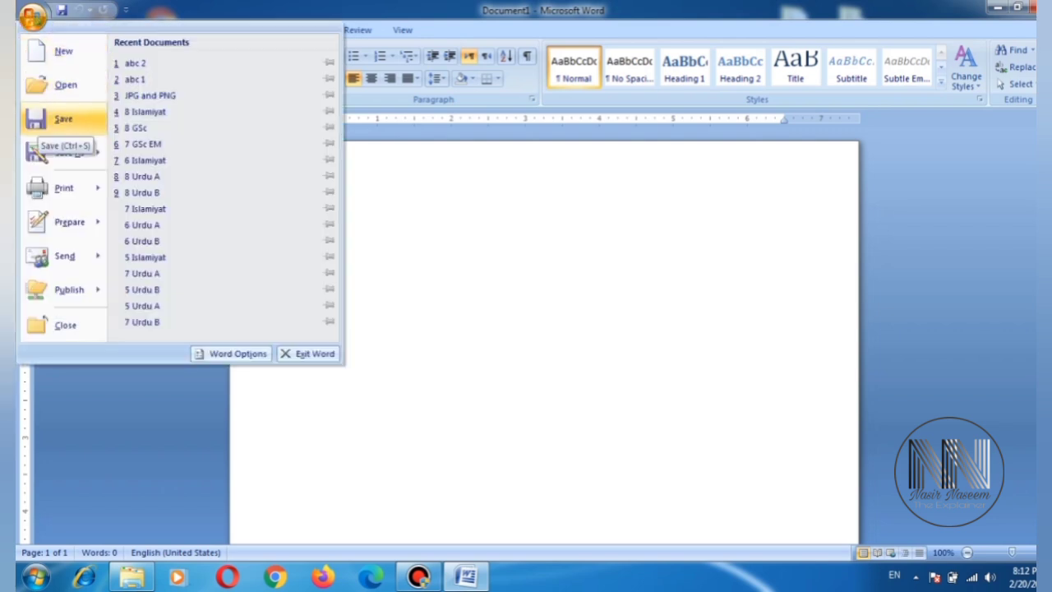
mouse_move(69, 151)
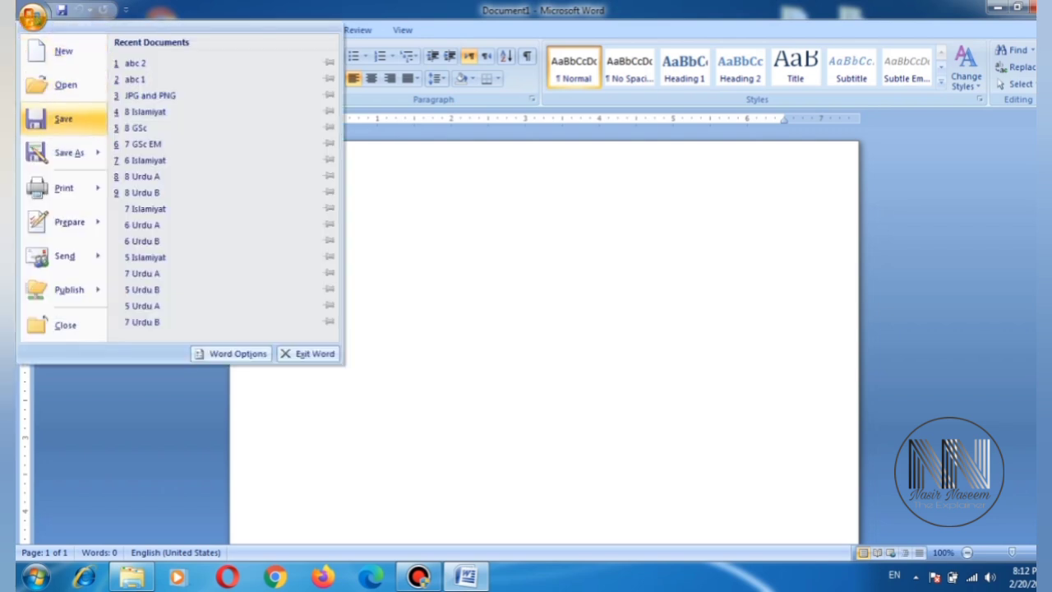
mouse_move(62, 118)
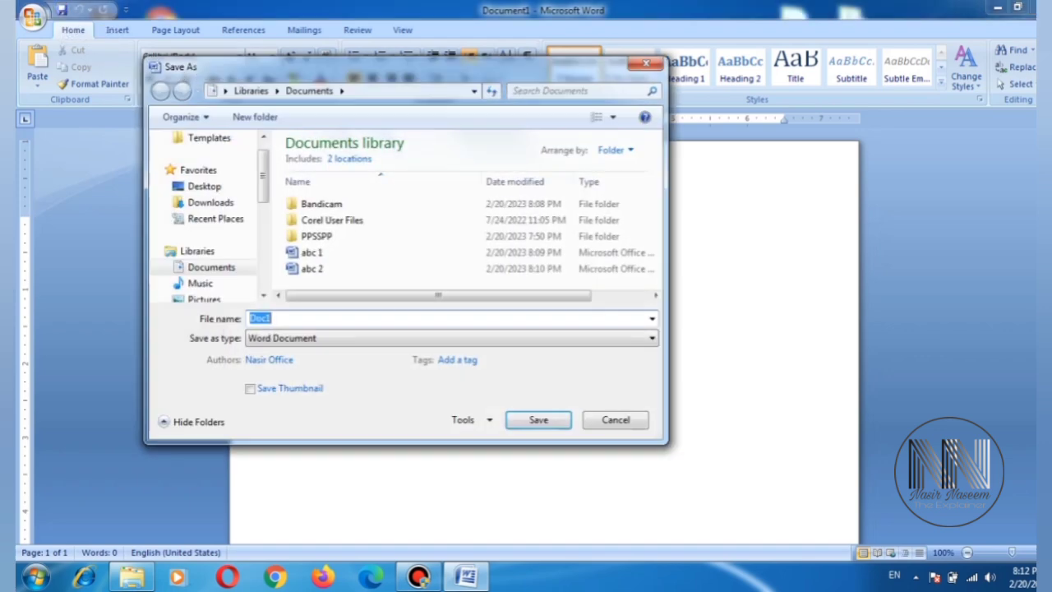
left_click(615, 419)
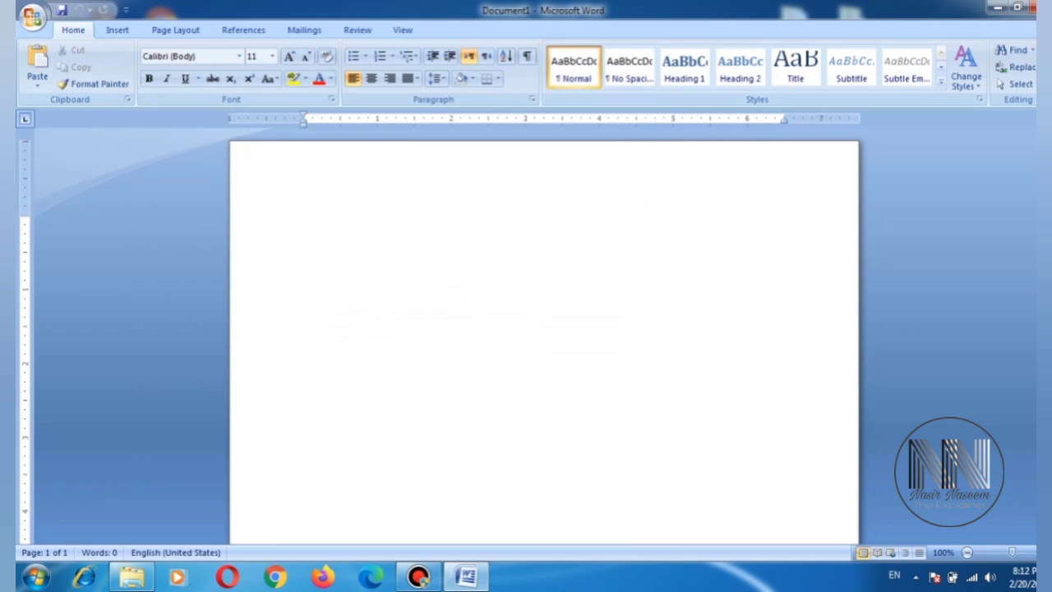
- Browse the Office menu's Save As formats and point to Close over the empty Document1
left_click(33, 17)
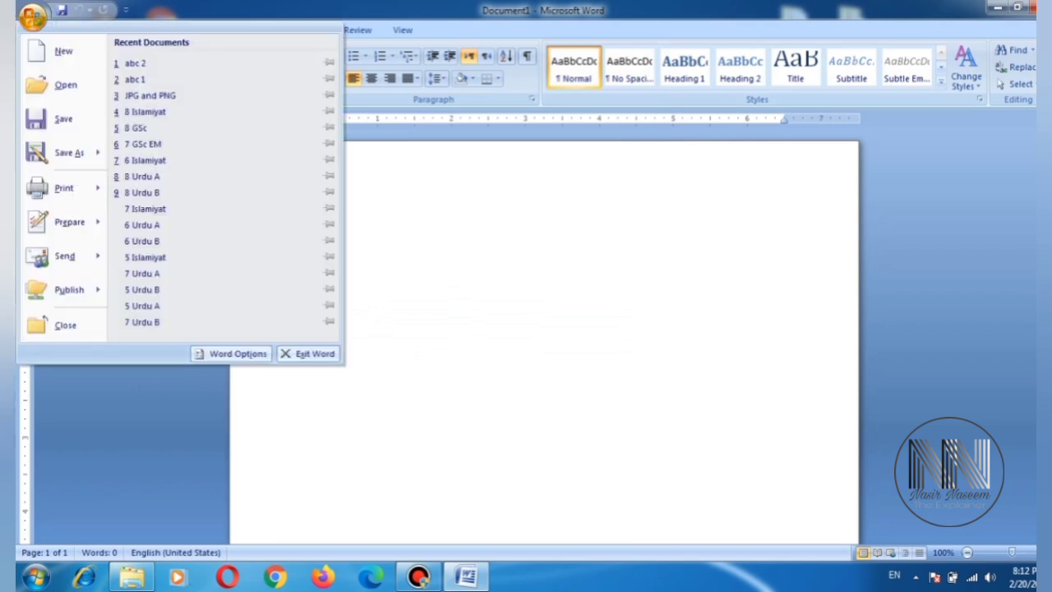
mouse_move(62, 49)
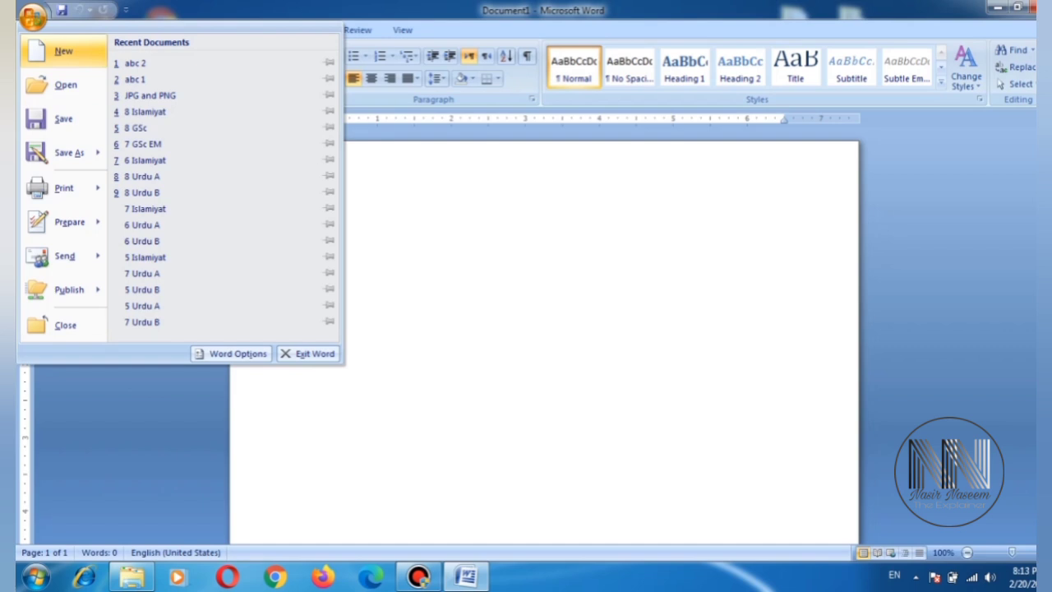
mouse_move(66, 85)
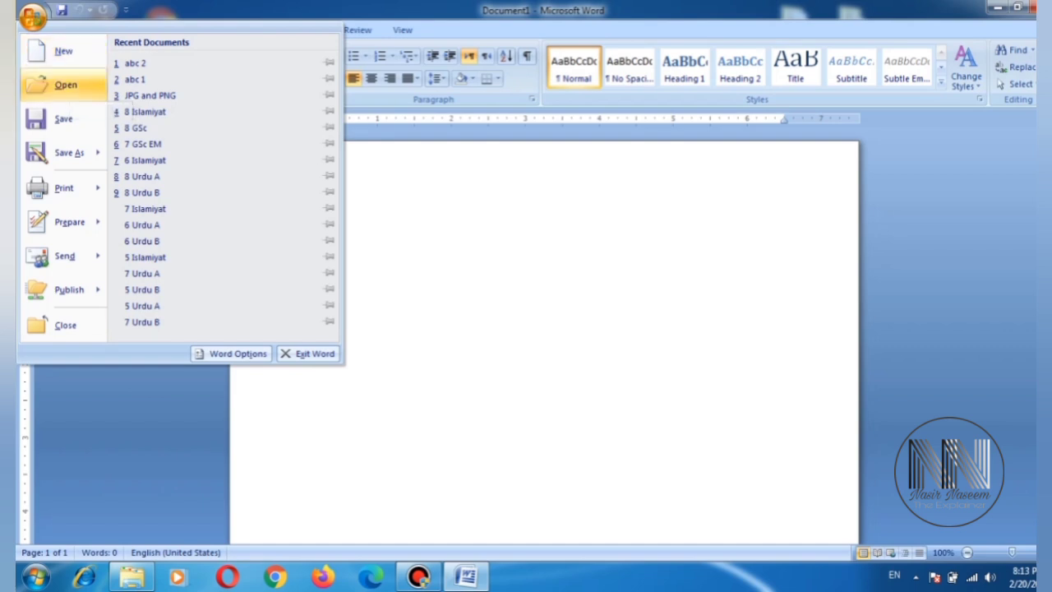
mouse_move(62, 49)
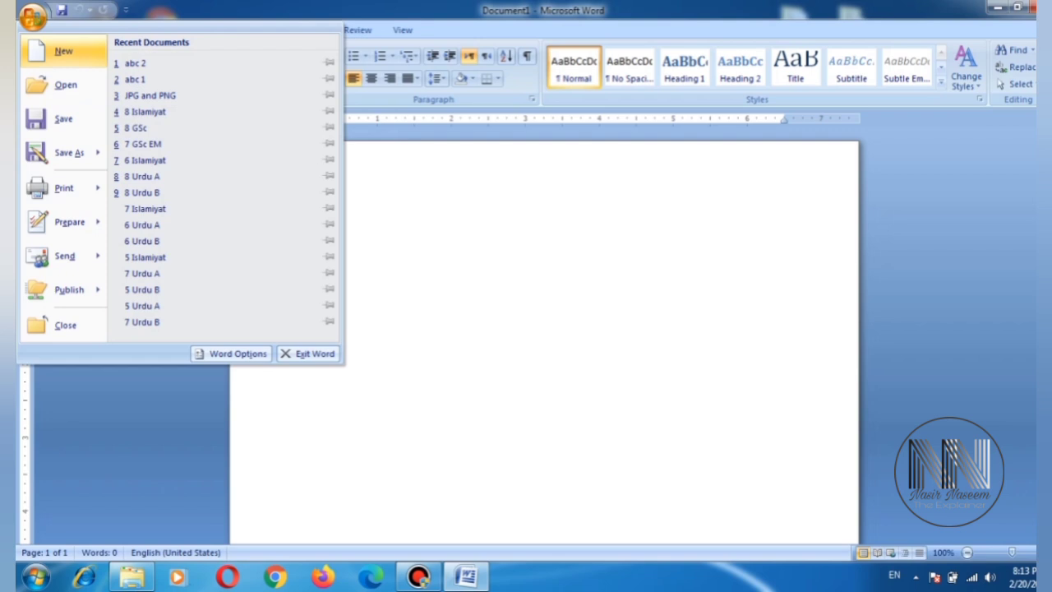
mouse_move(66, 85)
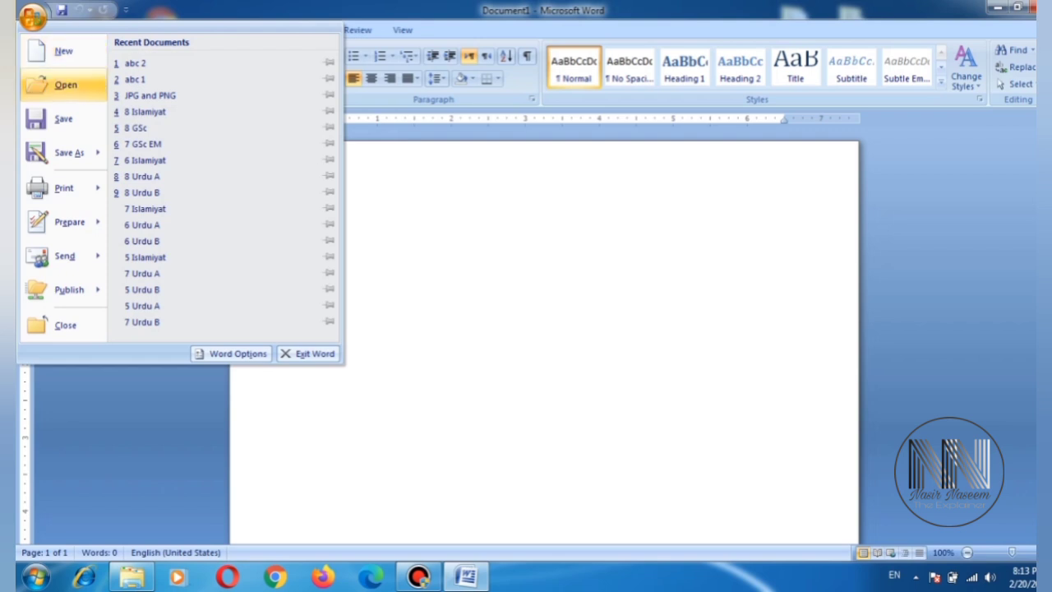
mouse_move(65, 85)
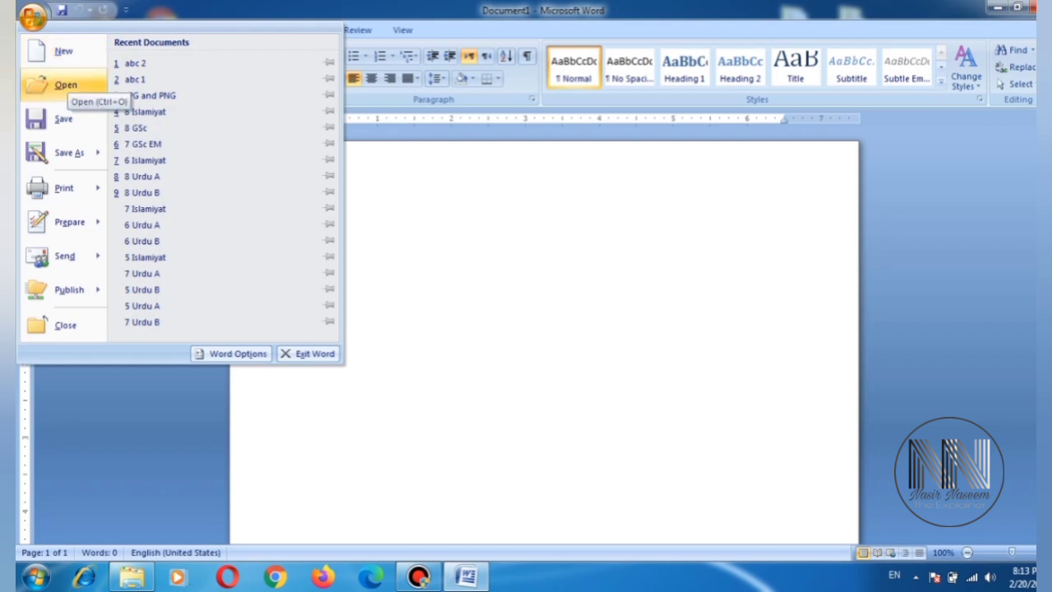
mouse_move(62, 118)
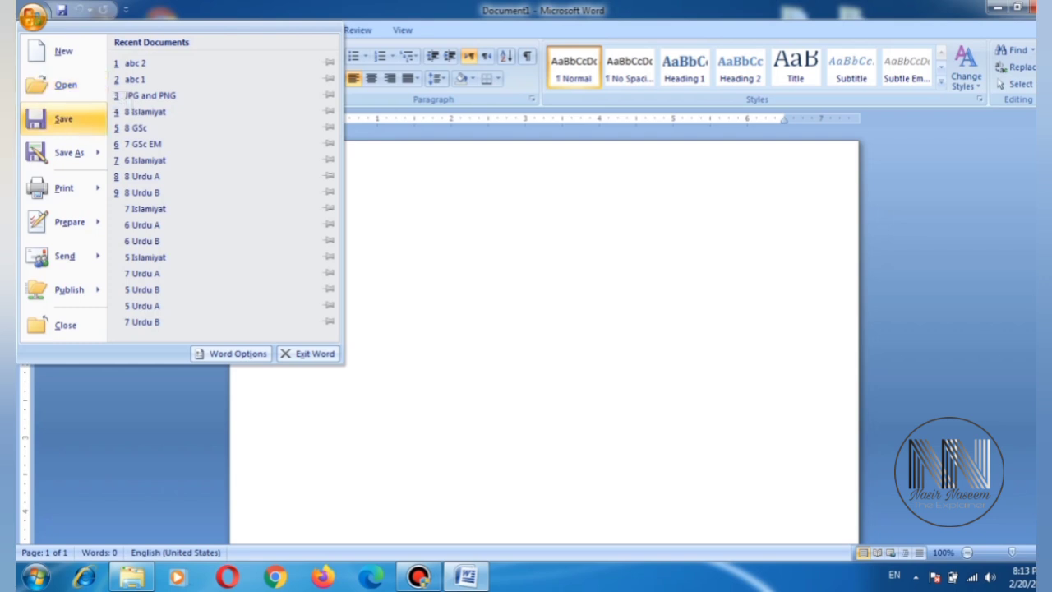
mouse_move(63, 118)
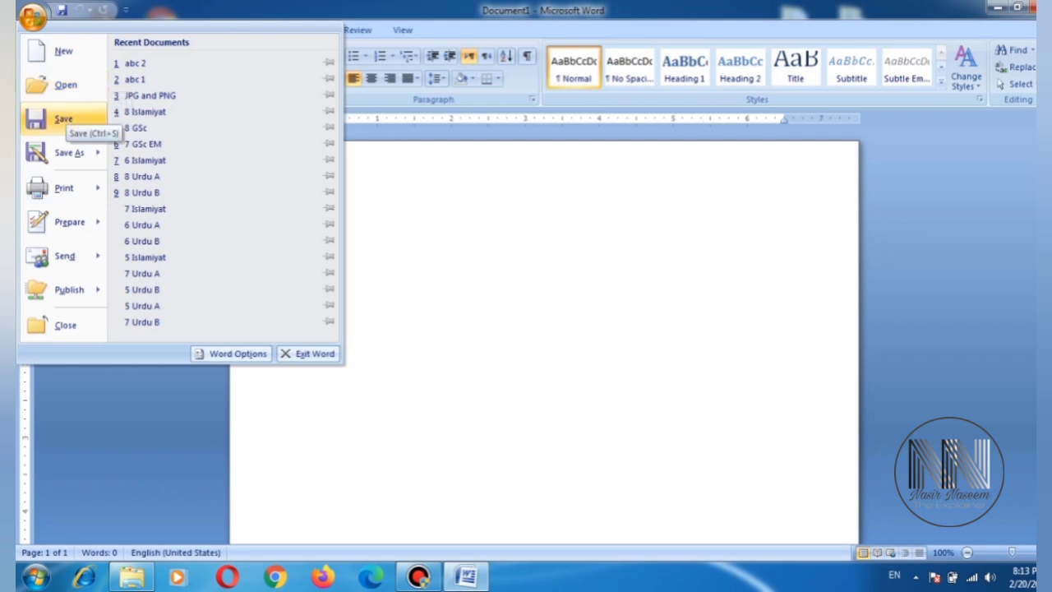
left_click(69, 151)
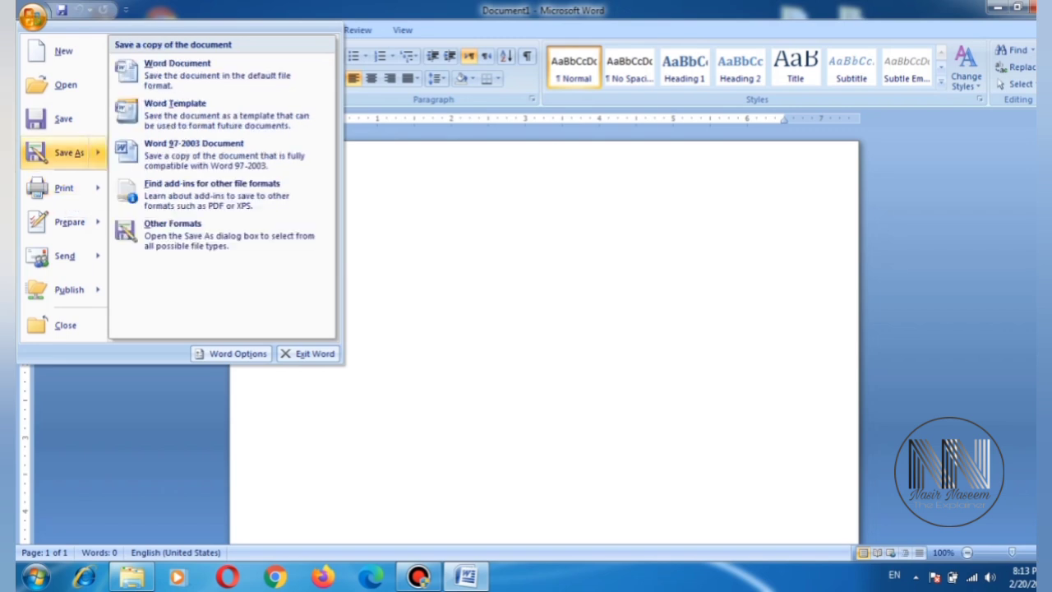
mouse_move(69, 152)
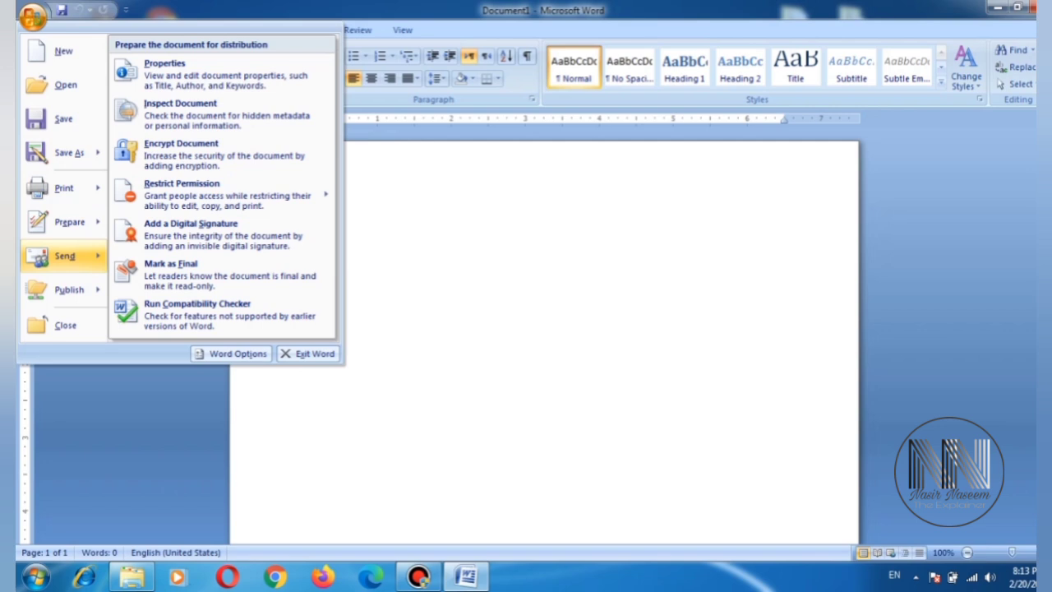
left_click(64, 326)
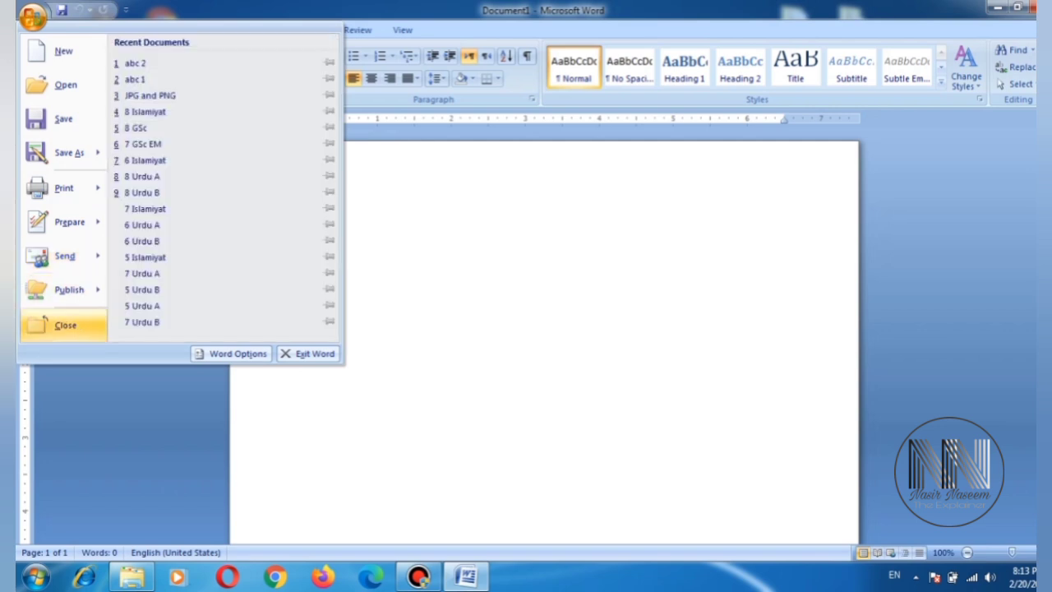